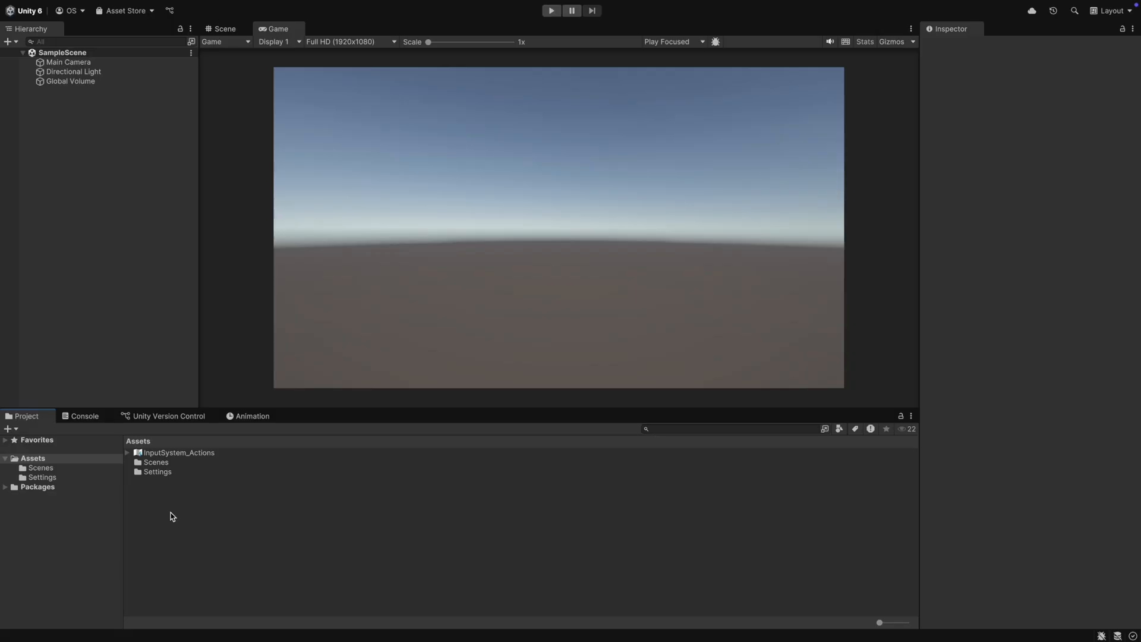
# Create the _Scripts, Media and Prefabs asset folders and a --- SETUP --- scene object.
pyautogui.rightClick(172, 516)
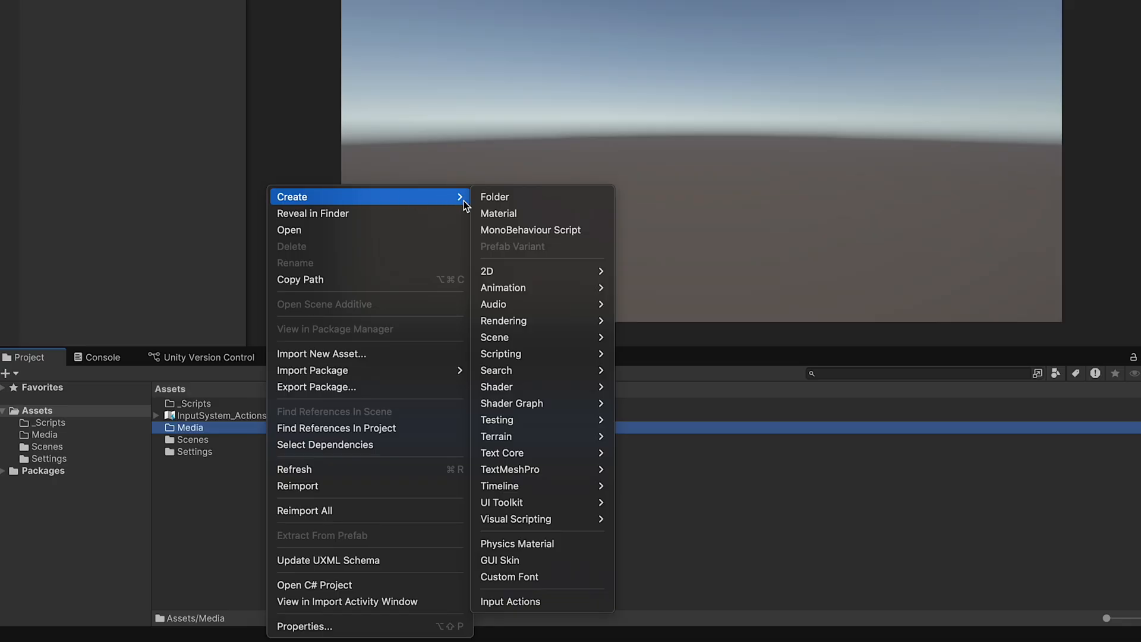
pyautogui.click(493, 196)
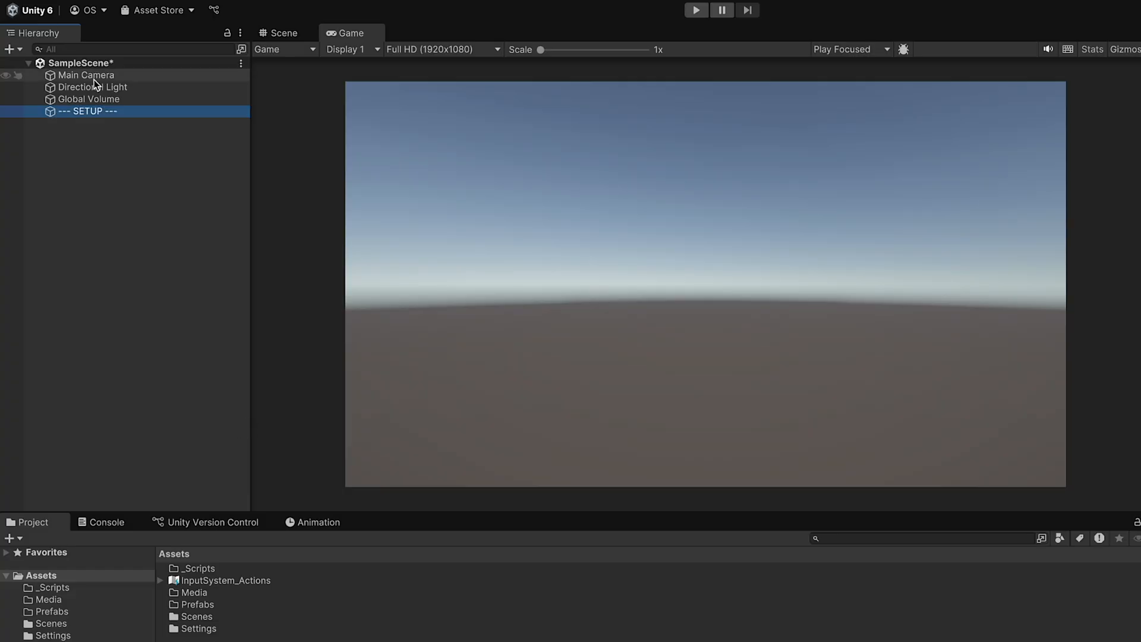
# Group camera, light and volume under SETUP, add UI, VIEWS, SYSTEMS dividers, and open Media.
pyautogui.rightClick(85, 130)
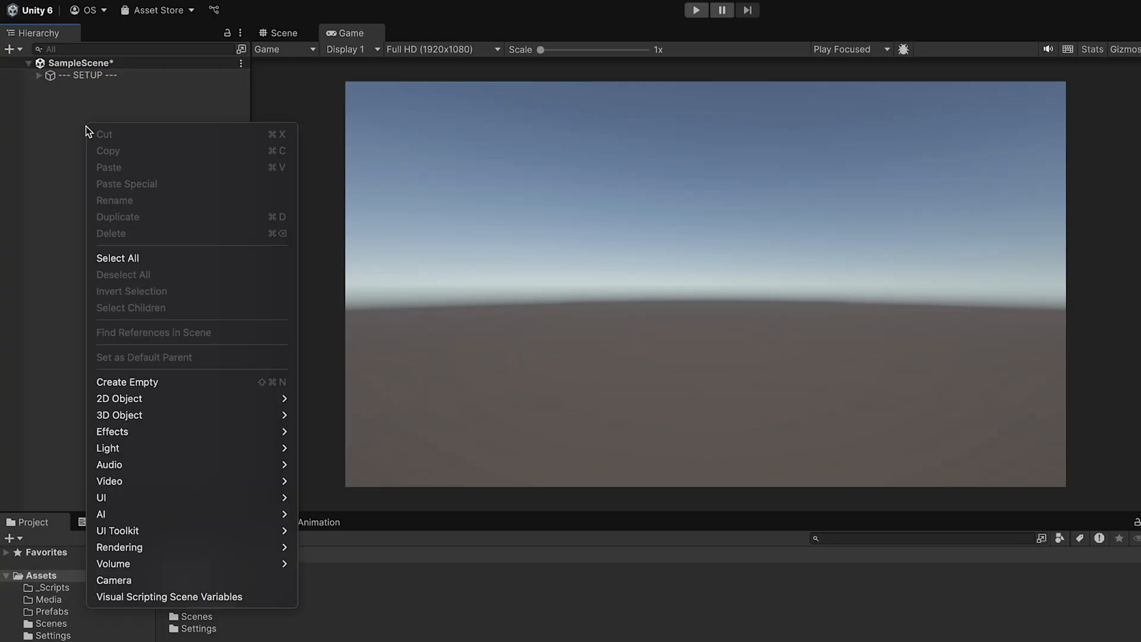
pyautogui.click(127, 381)
pyautogui.write('--- SYSTEMS')
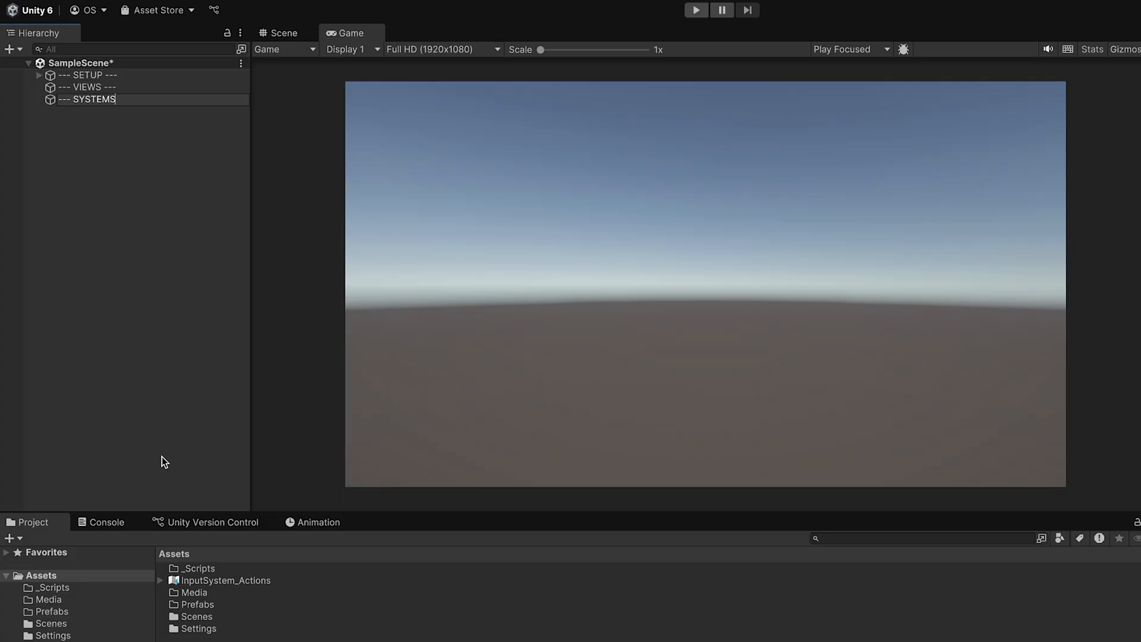
pyautogui.rightClick(93, 100)
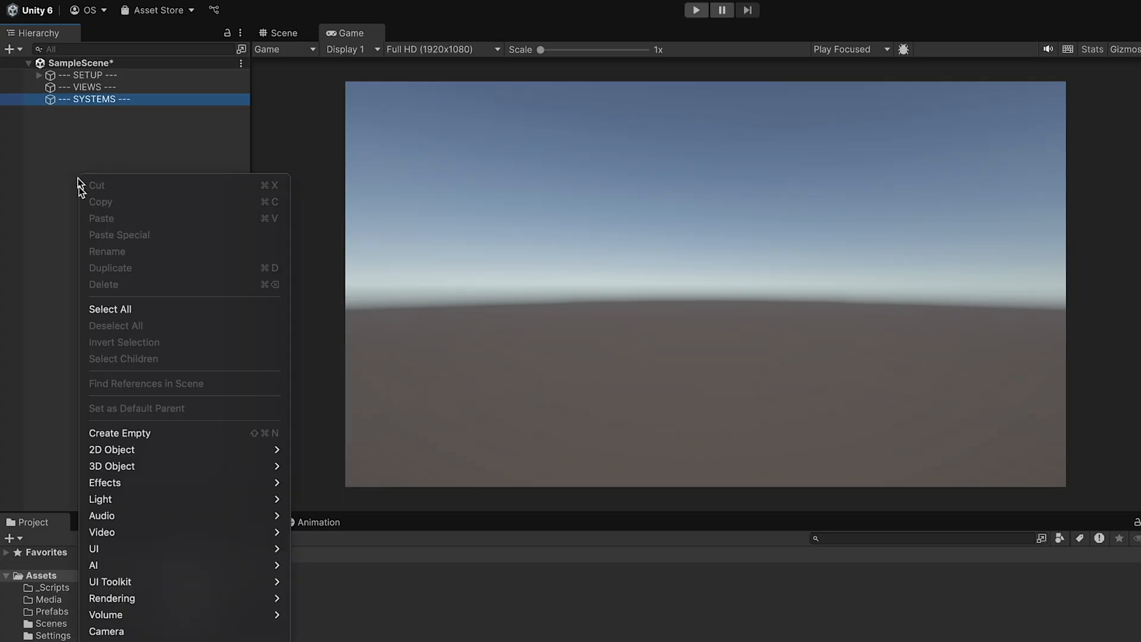
pyautogui.click(119, 433)
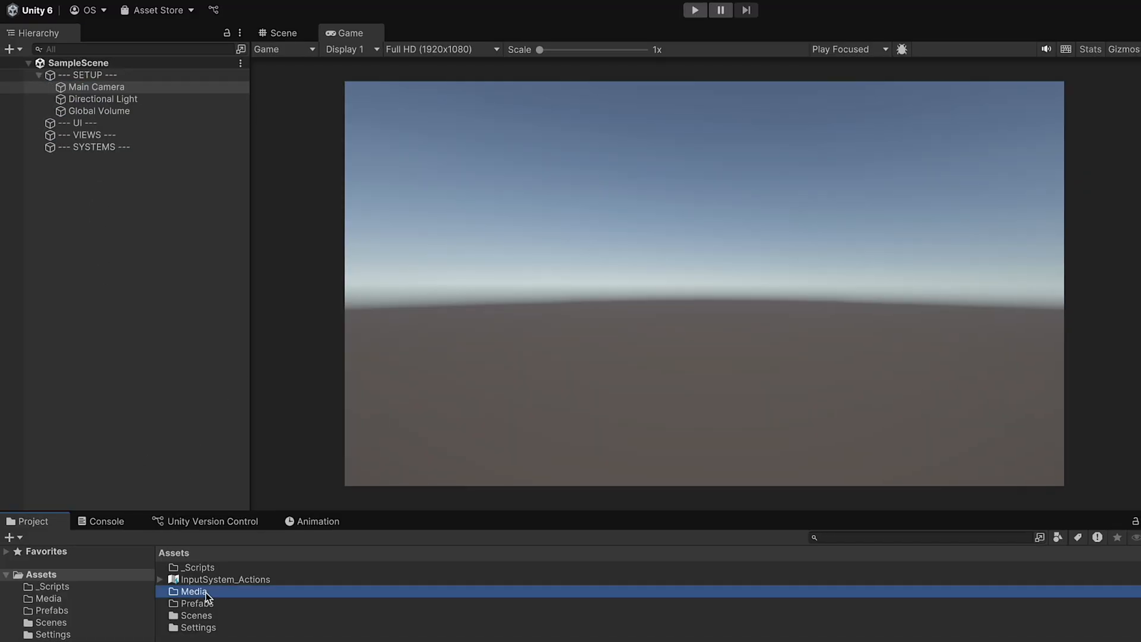
pyautogui.doubleClick(193, 590)
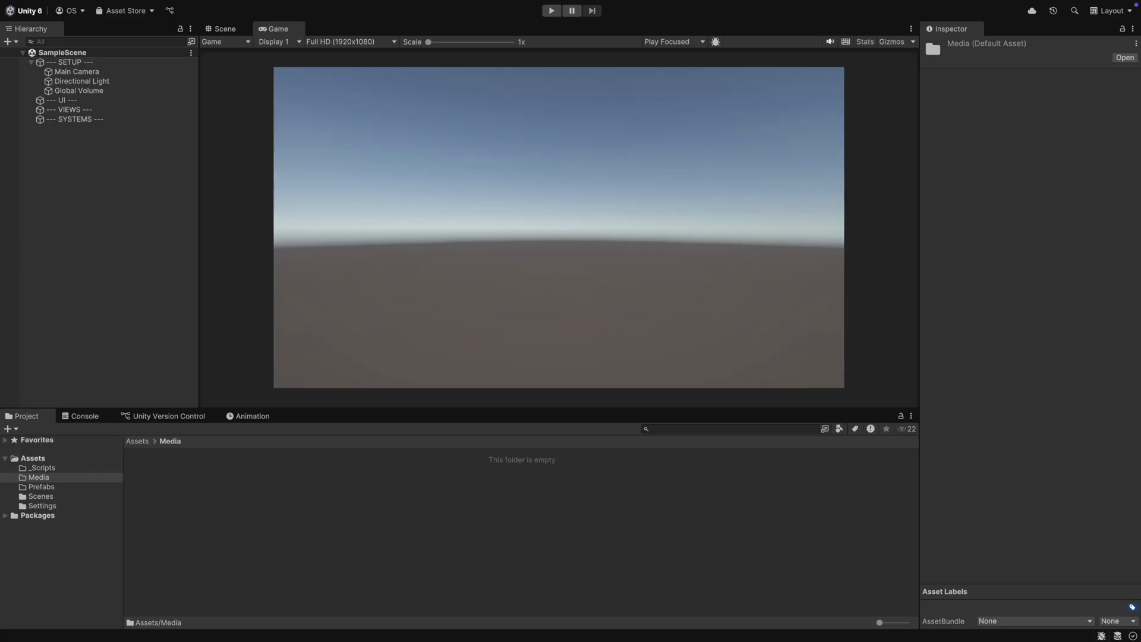
# Set all ten card images in Media to Sprite (2D and UI) and apply.
pyautogui.click(38, 477)
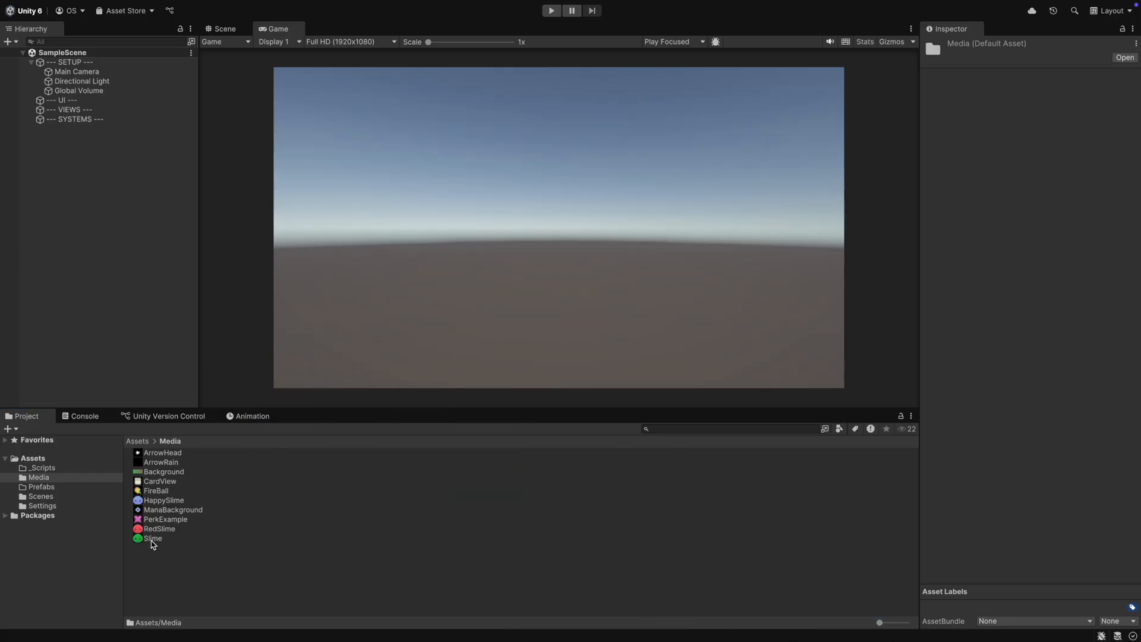
pyautogui.click(153, 538)
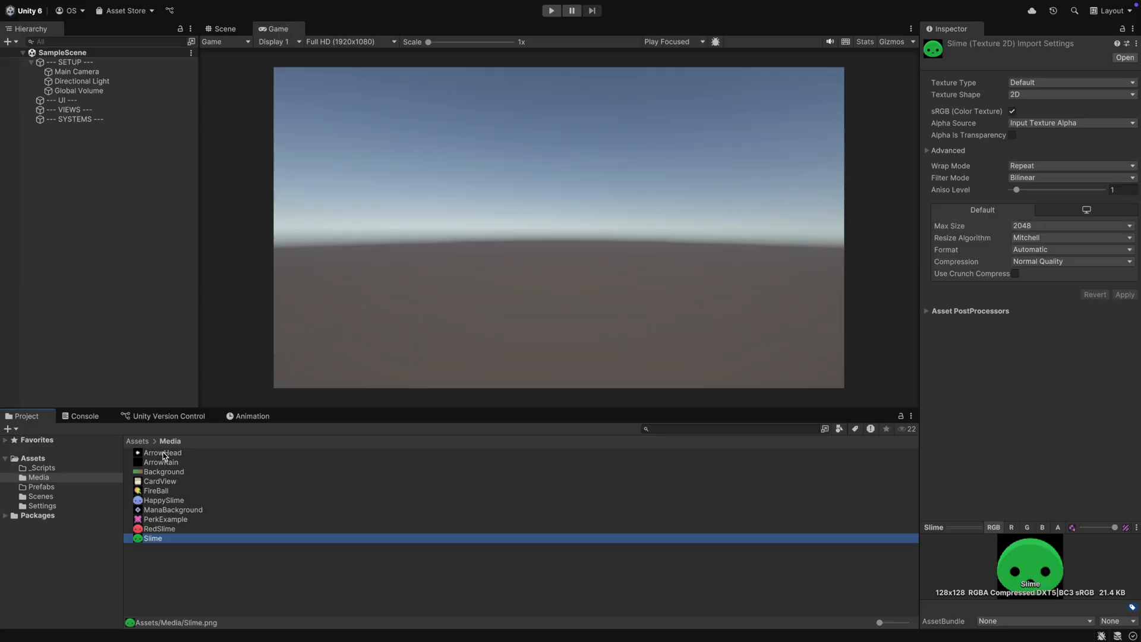
pyautogui.click(1069, 82)
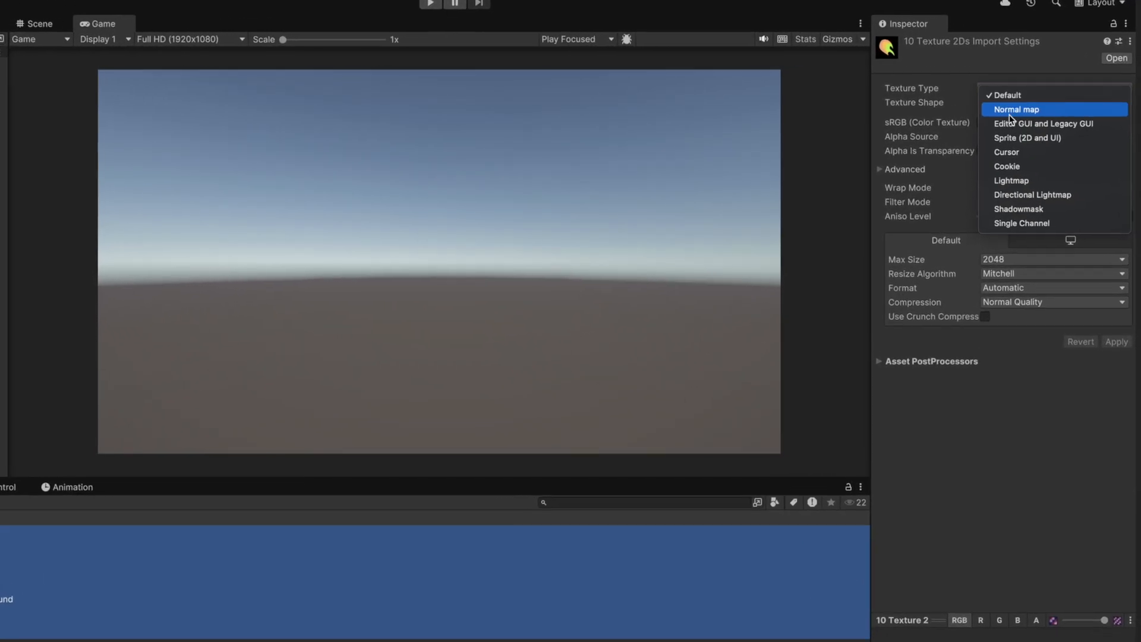
pyautogui.click(1045, 137)
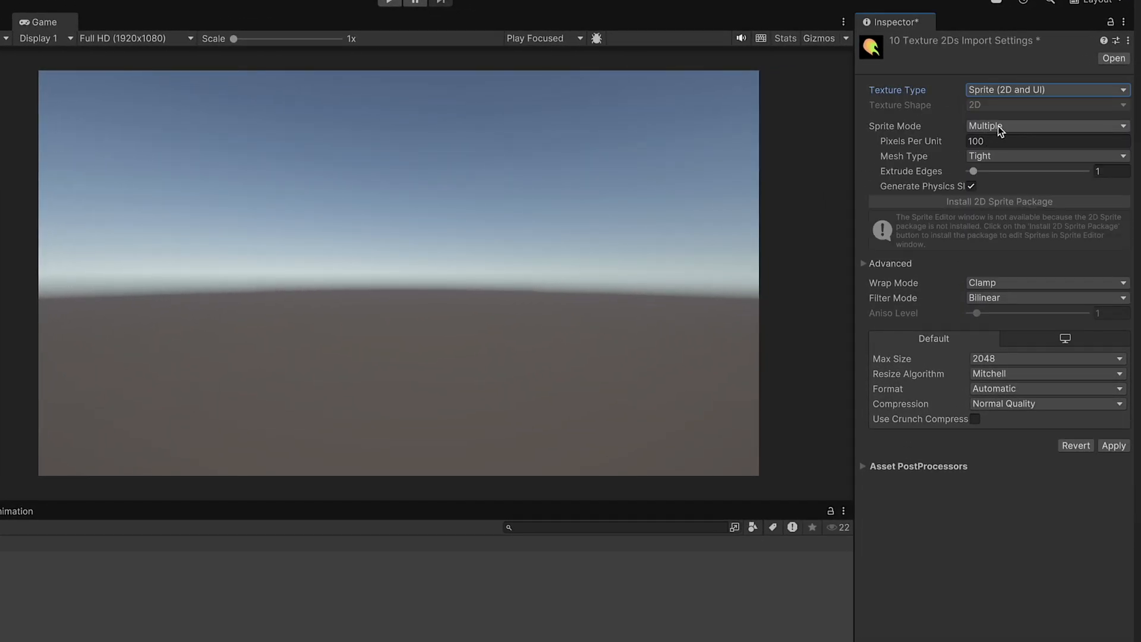
pyautogui.click(1044, 125)
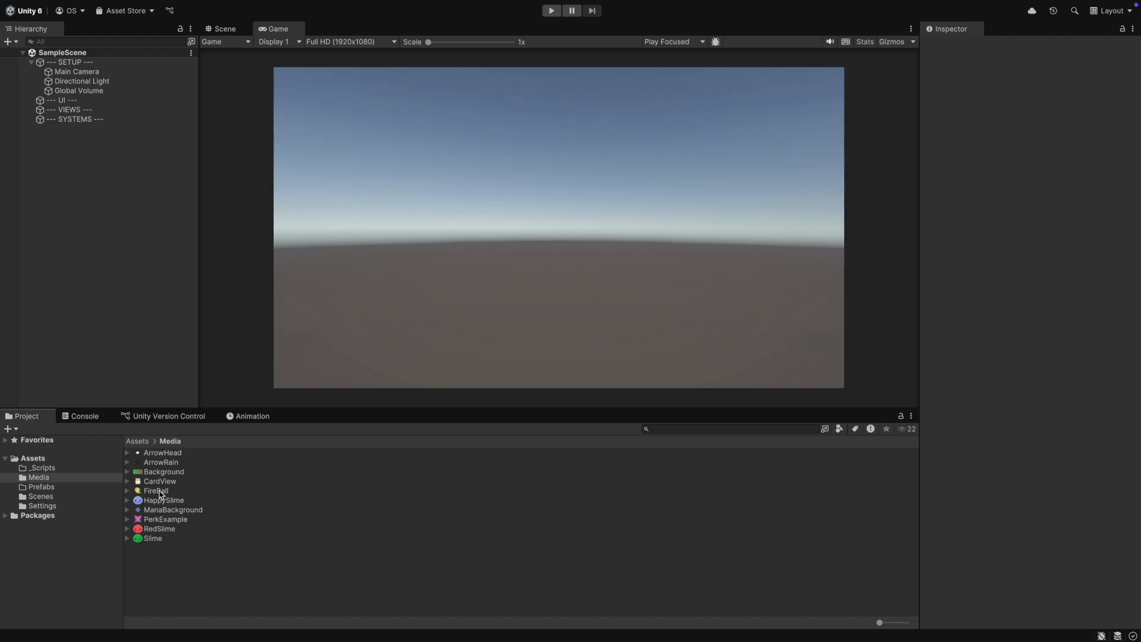
# Place the Background sprite under VIEWS at scale 0.5.
pyautogui.click(31, 61)
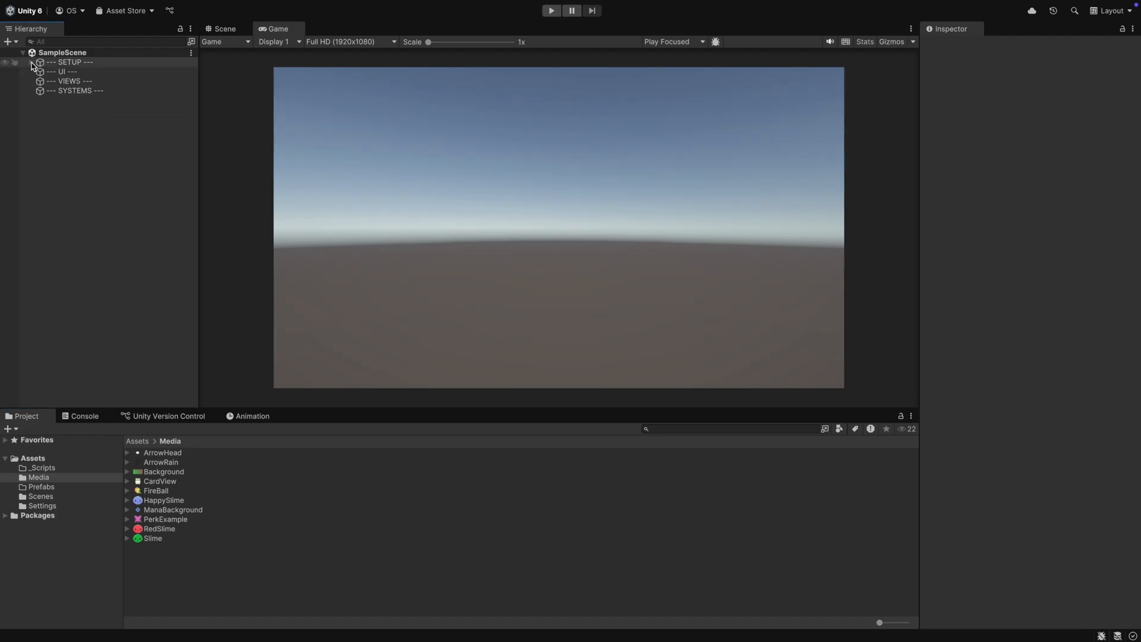
pyautogui.click(70, 81)
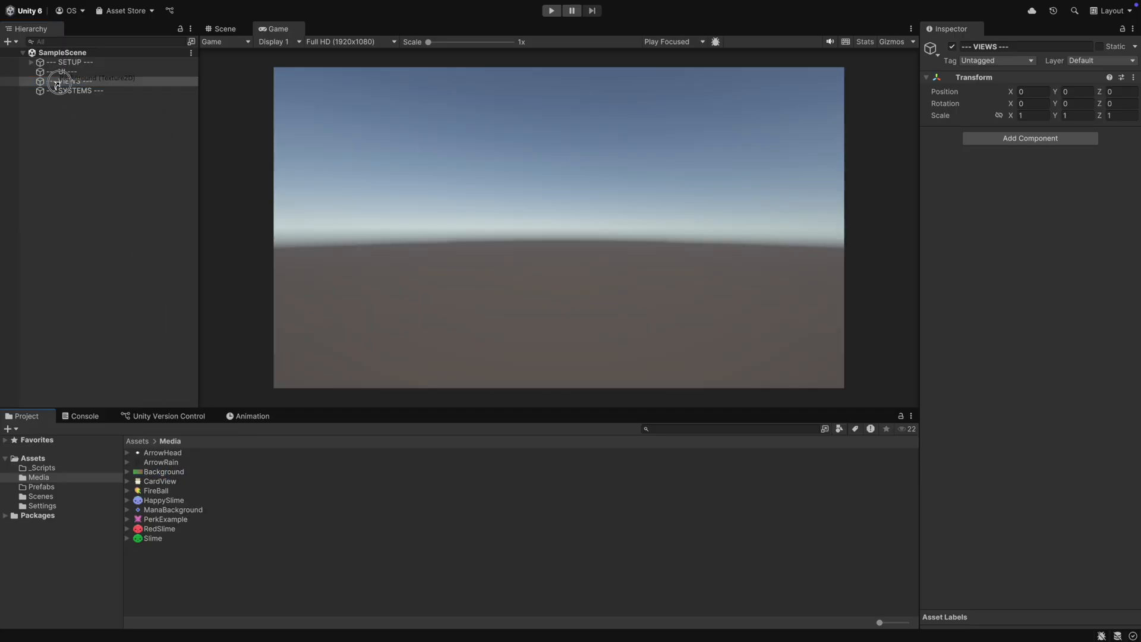
pyautogui.click(223, 29)
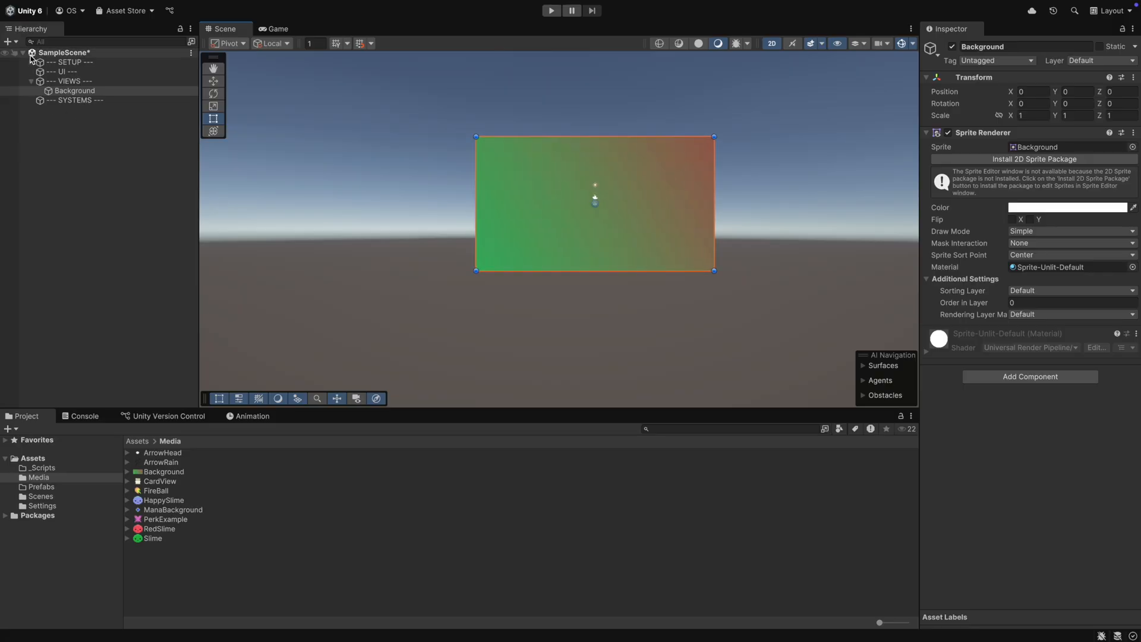
# Make Main Camera orthographic with size 5.4 and position Y 0.
pyautogui.click(77, 72)
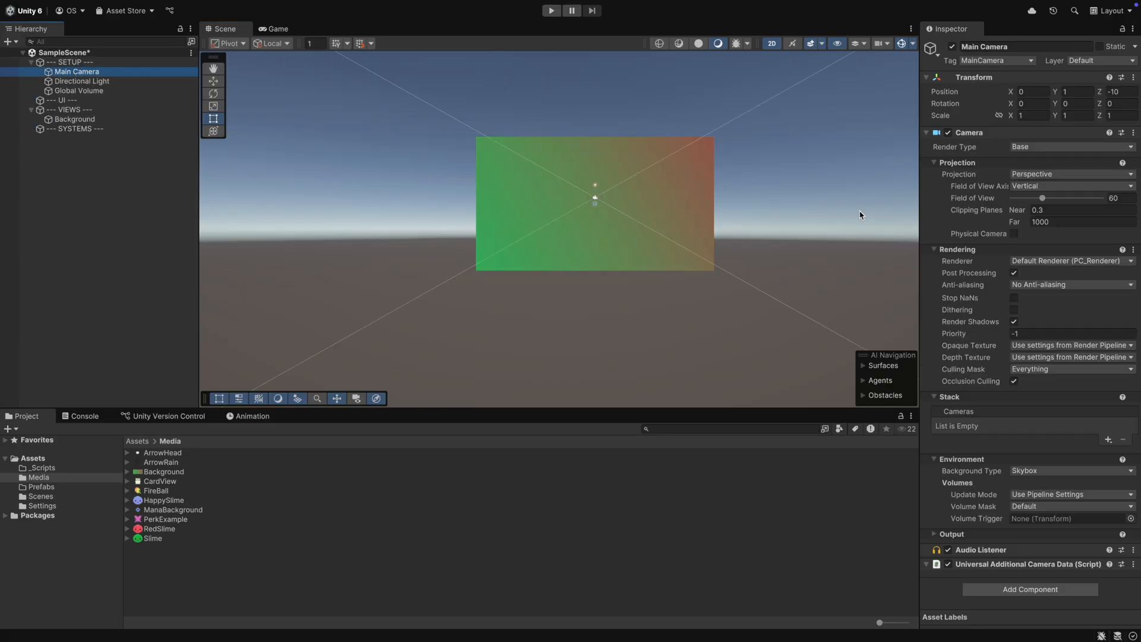
pyautogui.click(1069, 174)
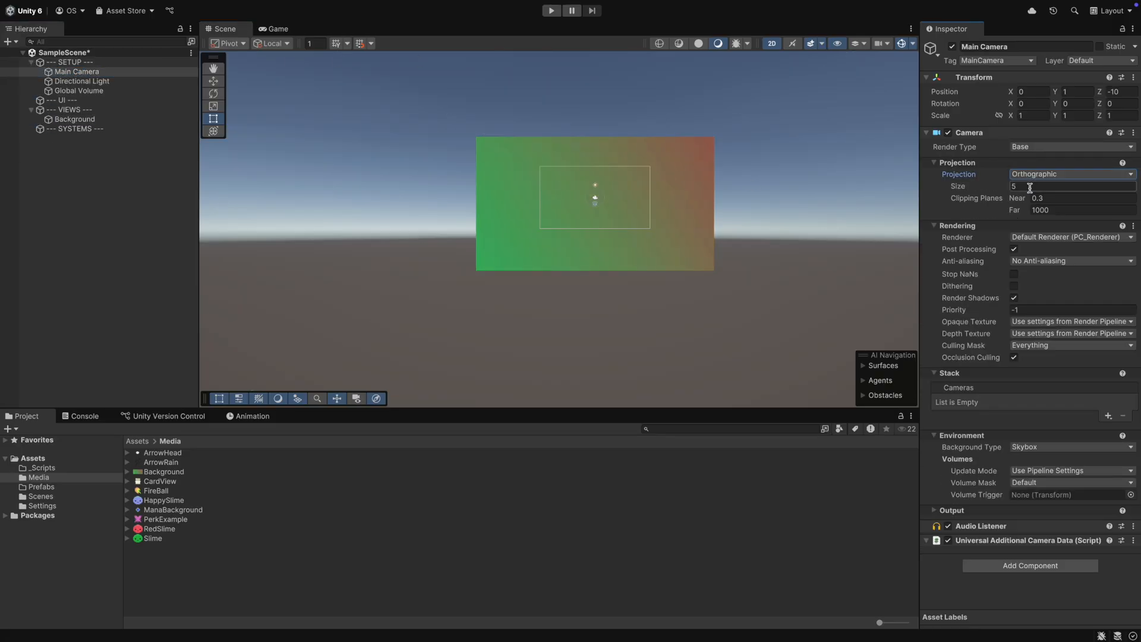
pyautogui.click(1070, 186)
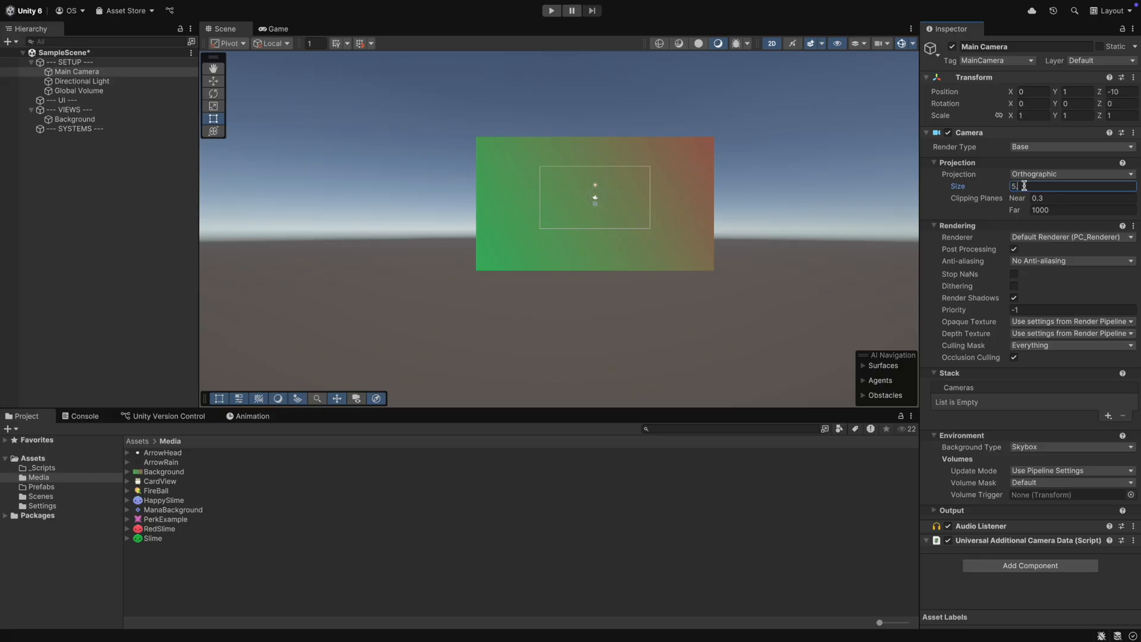
pyautogui.write('5.4')
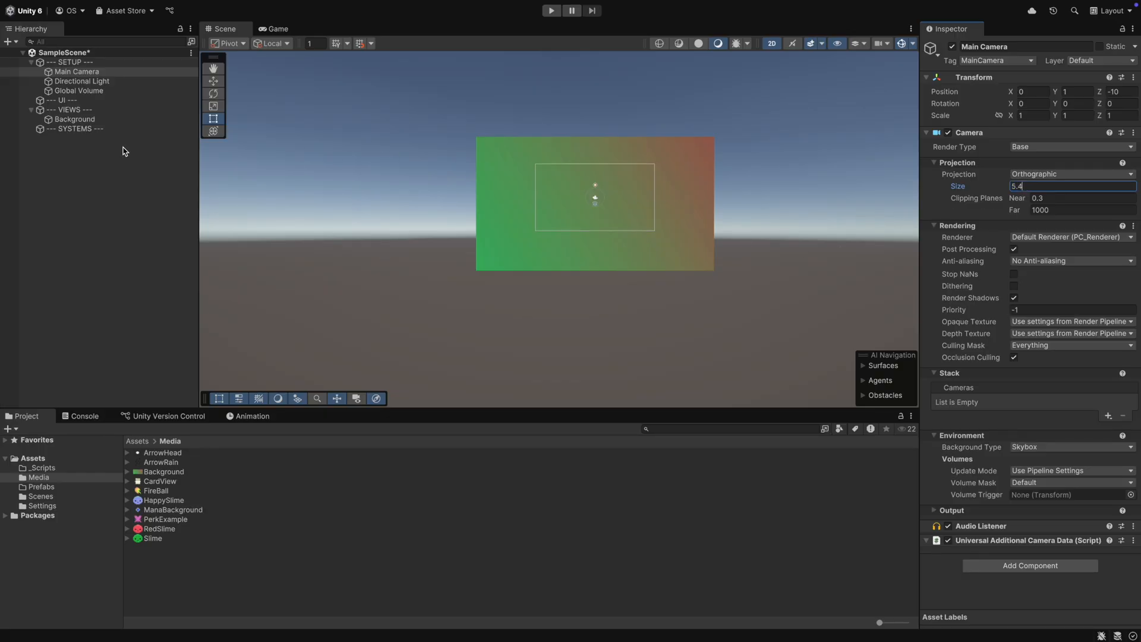
pyautogui.click(76, 120)
pyautogui.write('0.5')
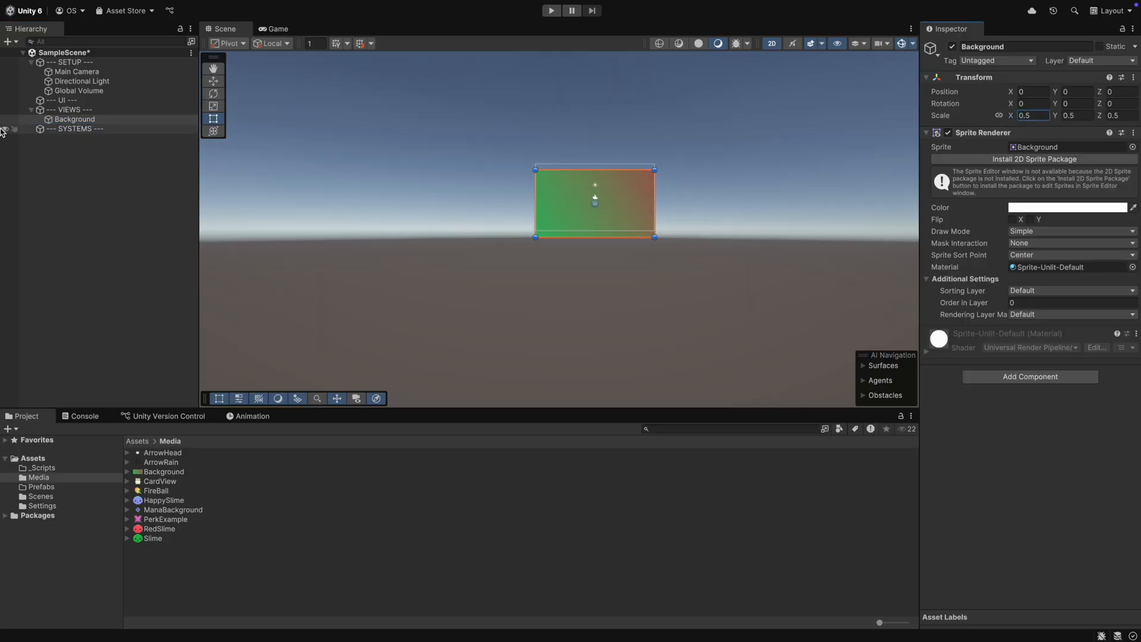
pyautogui.click(76, 71)
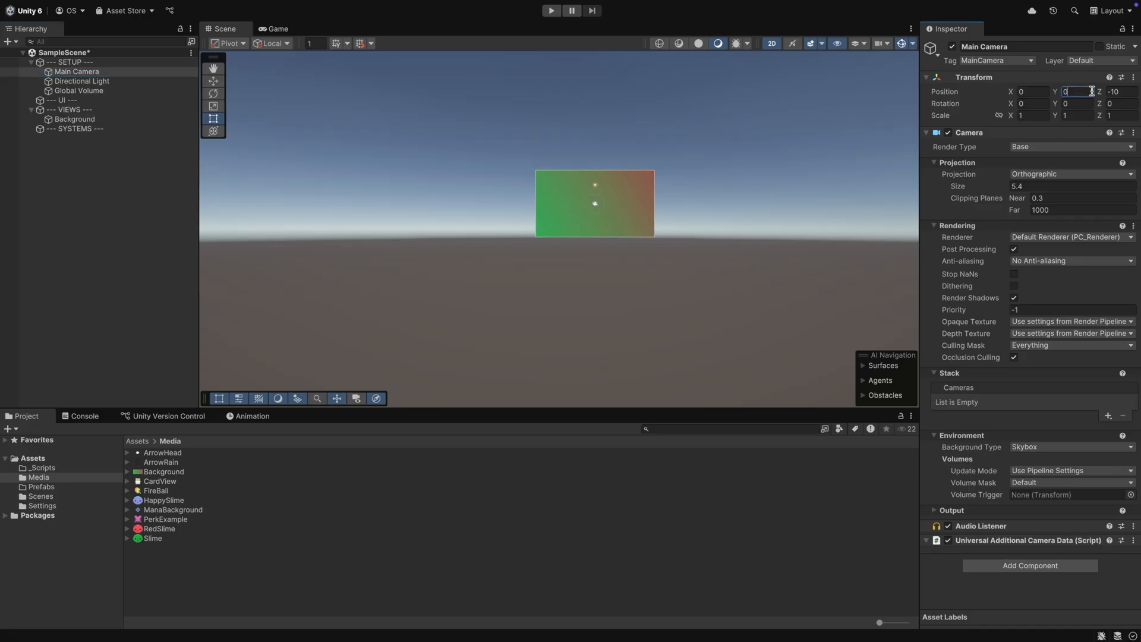
pyautogui.click(277, 28)
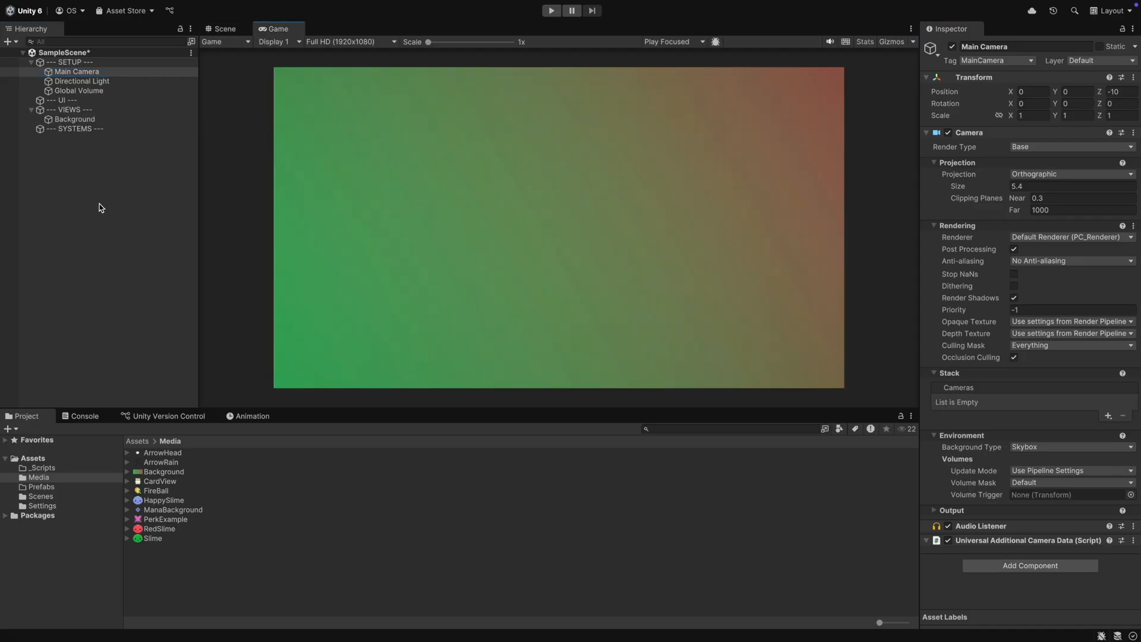
pyautogui.click(350, 6)
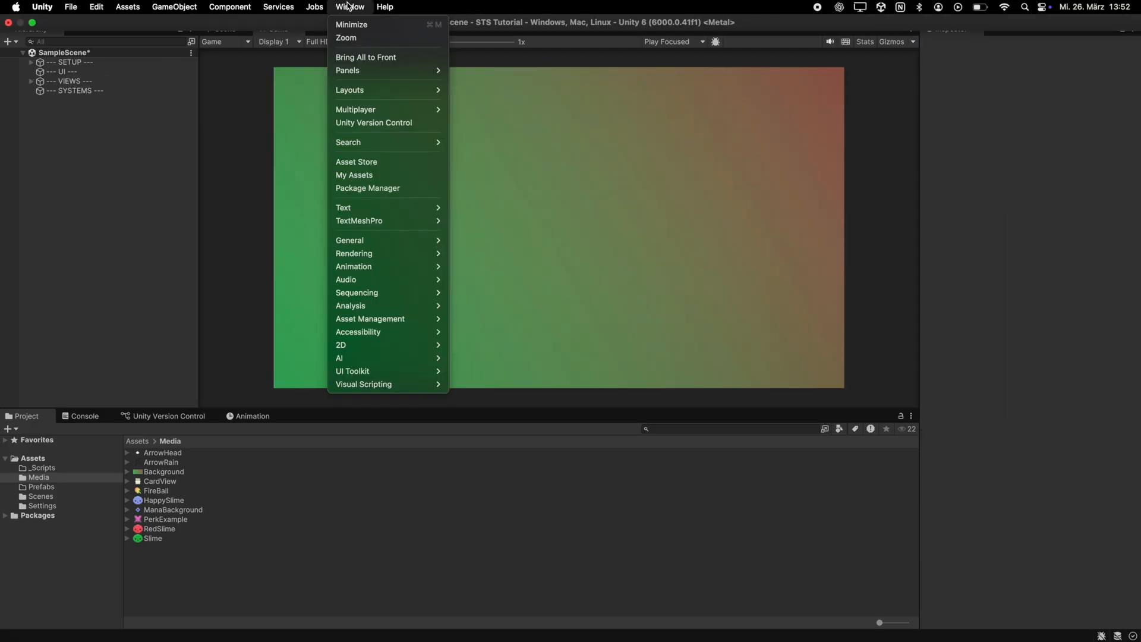
# Install the 2D feature package from the Unity Registry in Package Manager.
pyautogui.click(367, 188)
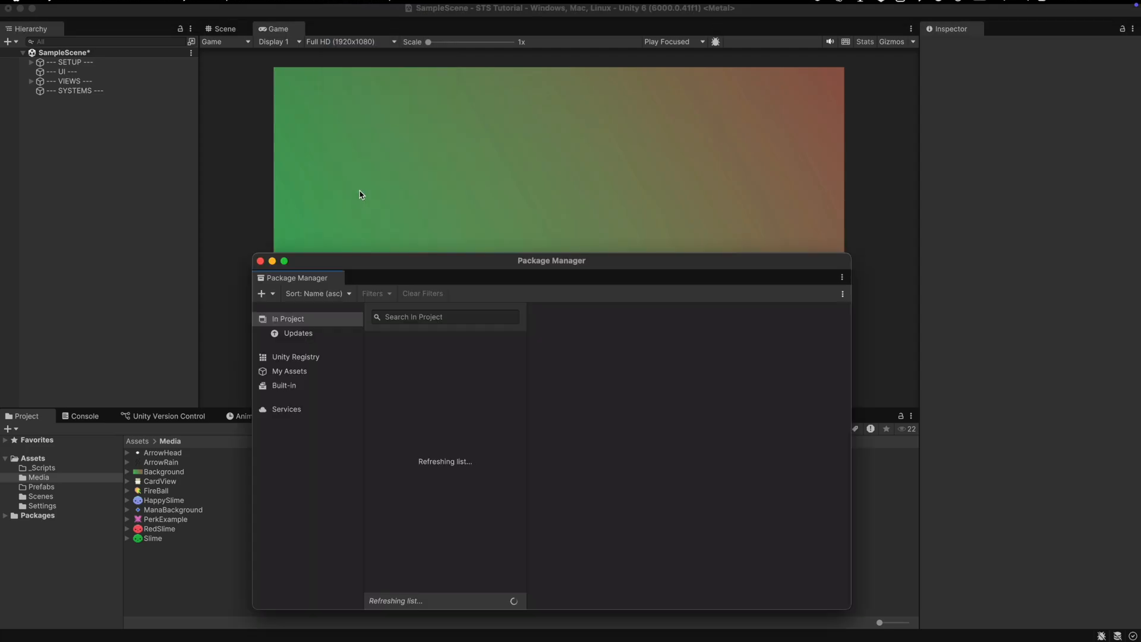
pyautogui.click(296, 356)
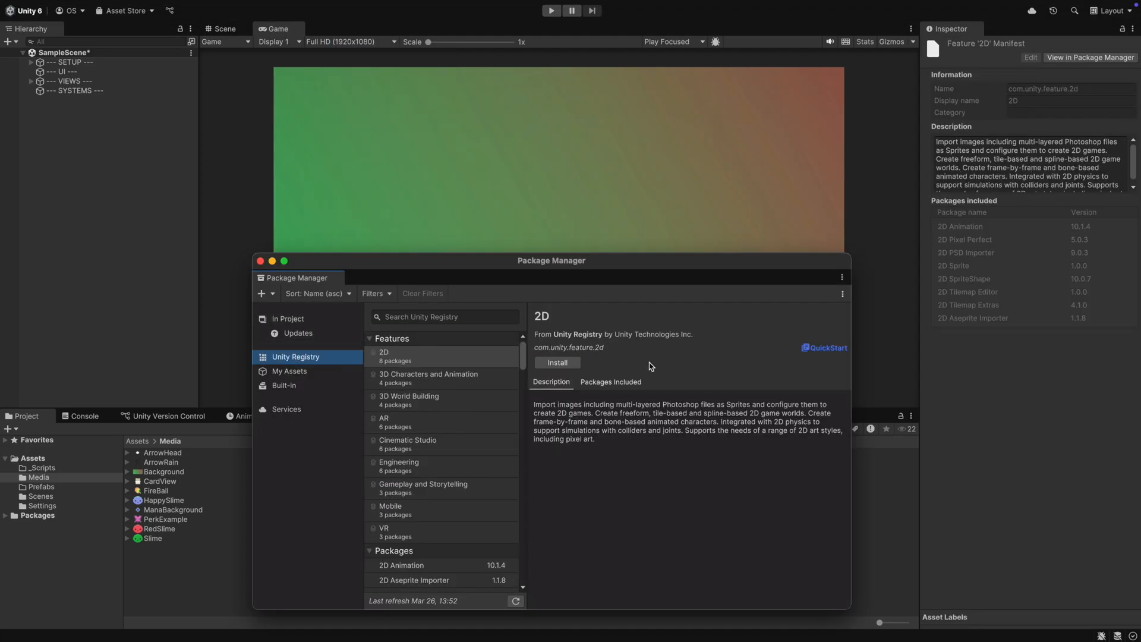
pyautogui.click(556, 362)
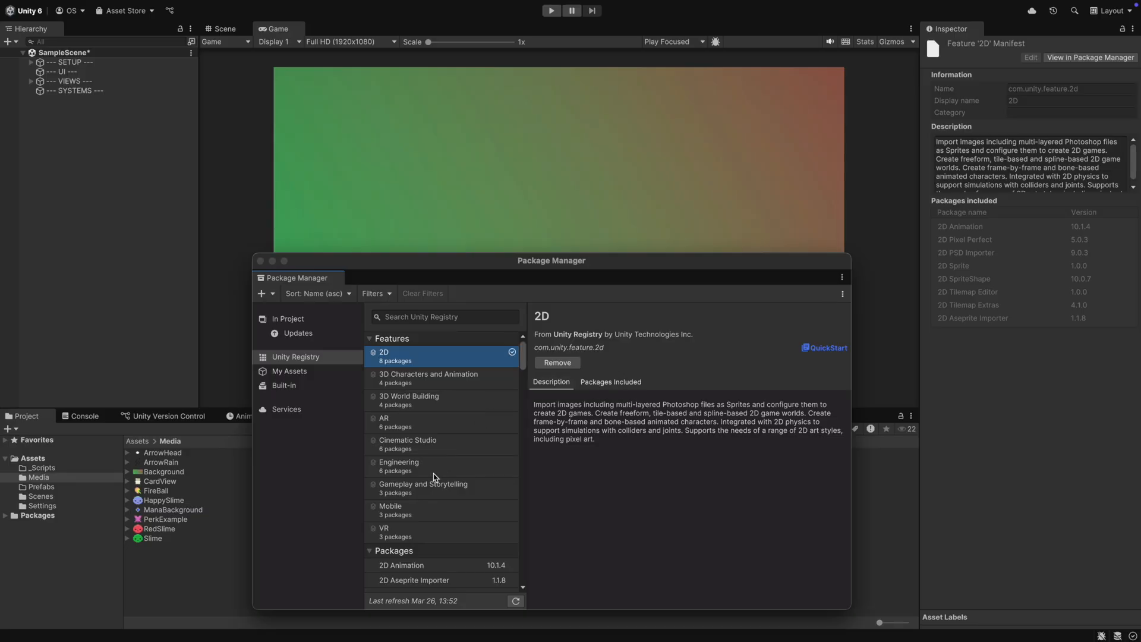
# Import all DOTween Pro files from My Assets and dismiss its setup panel.
pyautogui.click(290, 371)
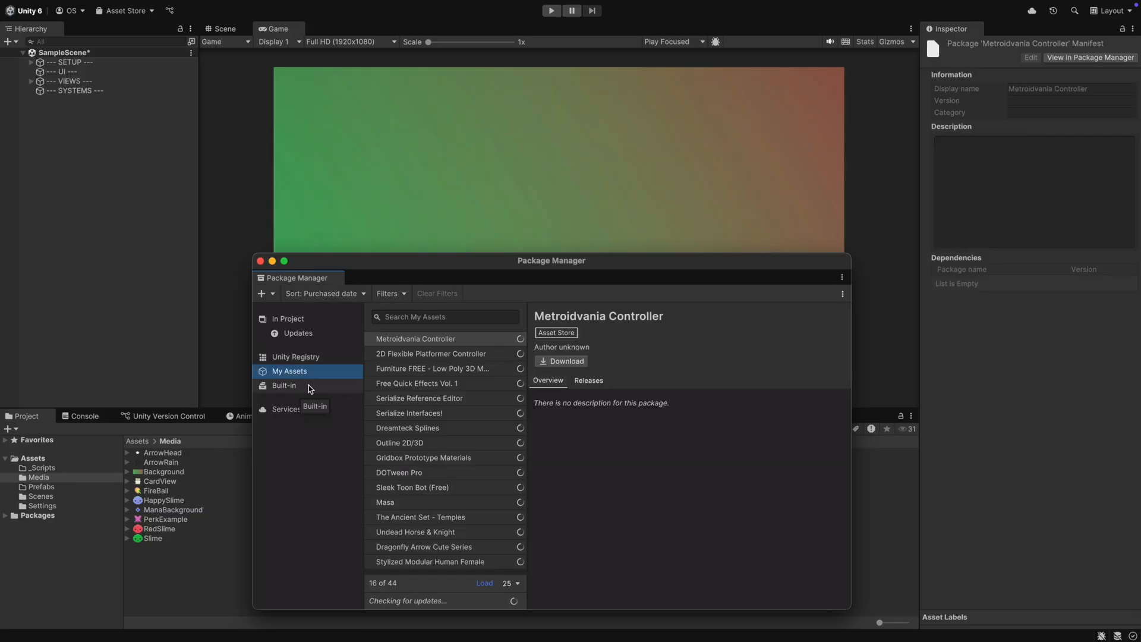
pyautogui.click(399, 471)
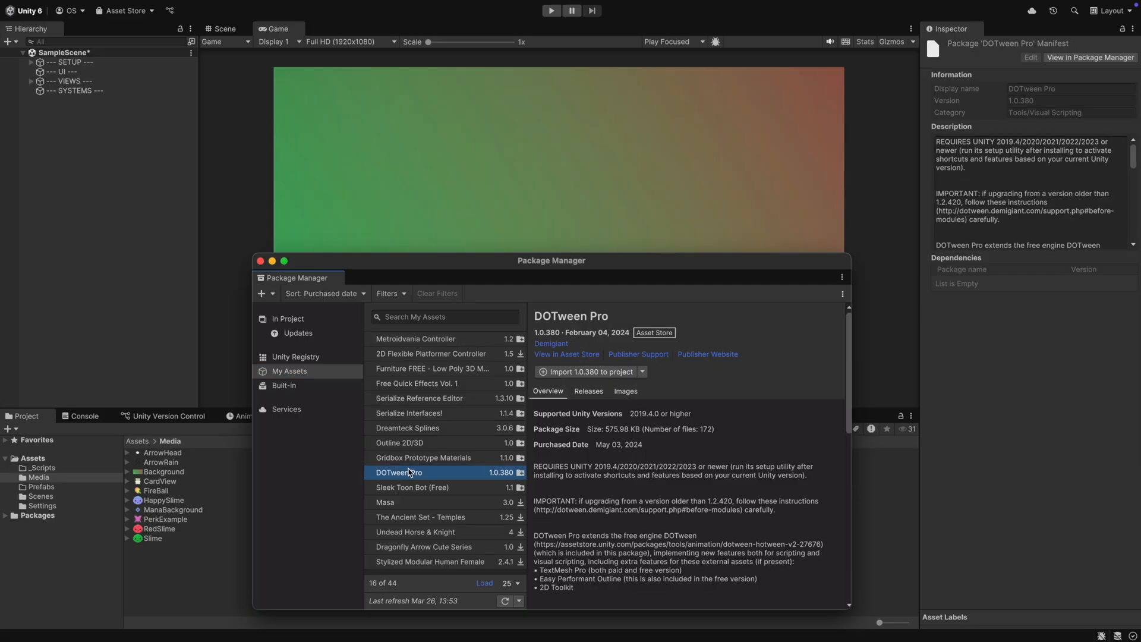
pyautogui.click(586, 372)
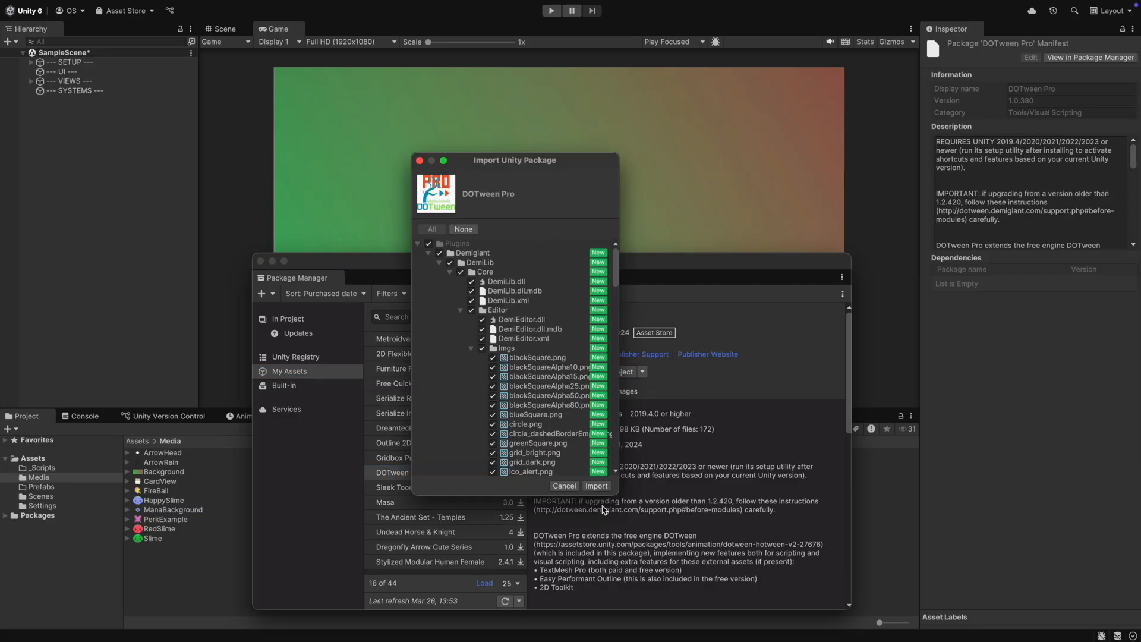
pyautogui.click(564, 486)
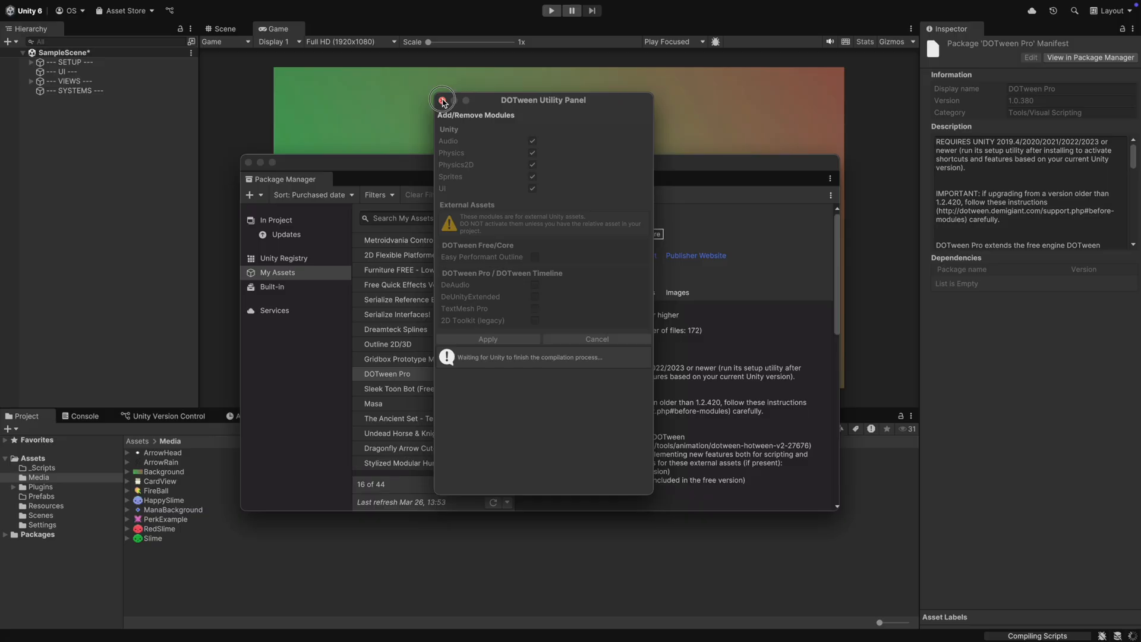
pyautogui.click(441, 100)
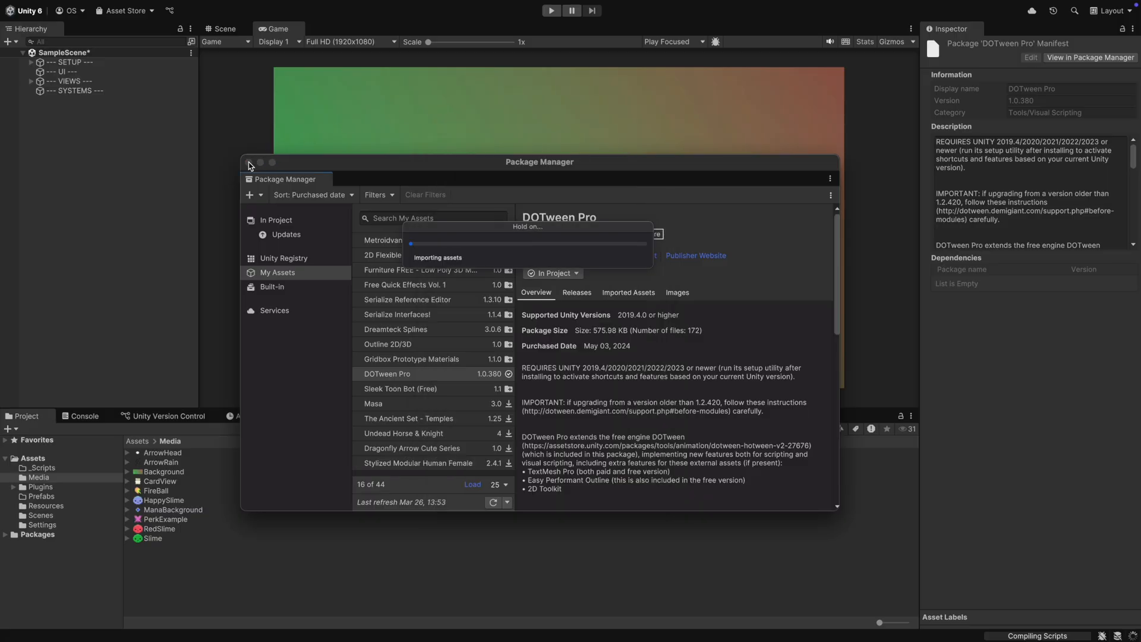
# Create CardView under VIEWS with a Wrapper child holding a sprite named CardBackground.
pyautogui.click(249, 162)
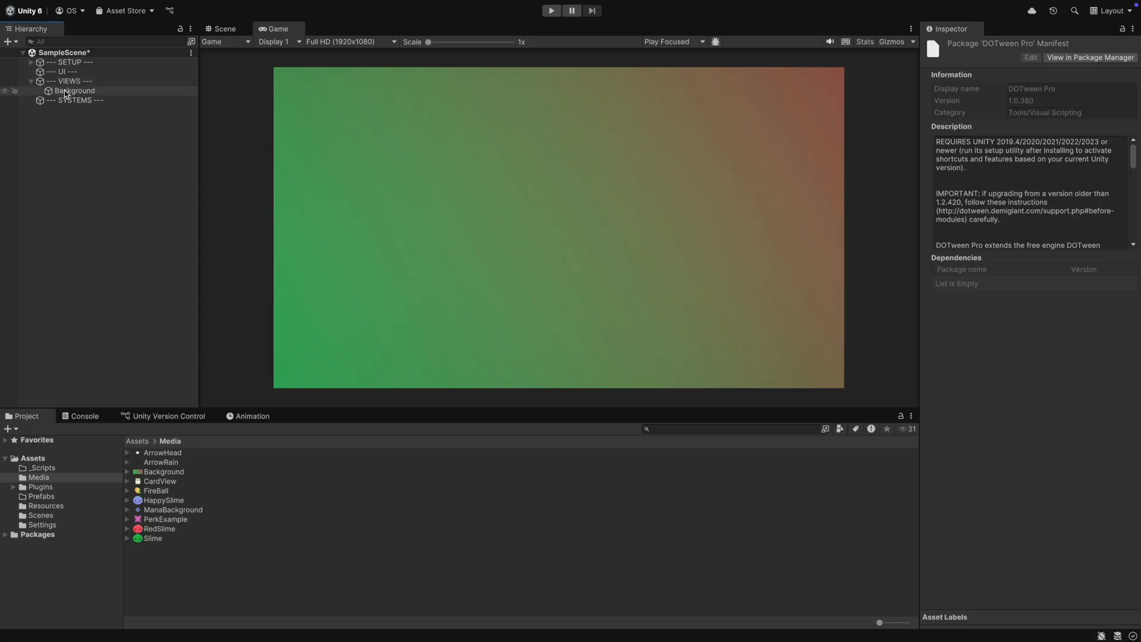
pyautogui.rightClick(65, 80)
pyautogui.write('CardView')
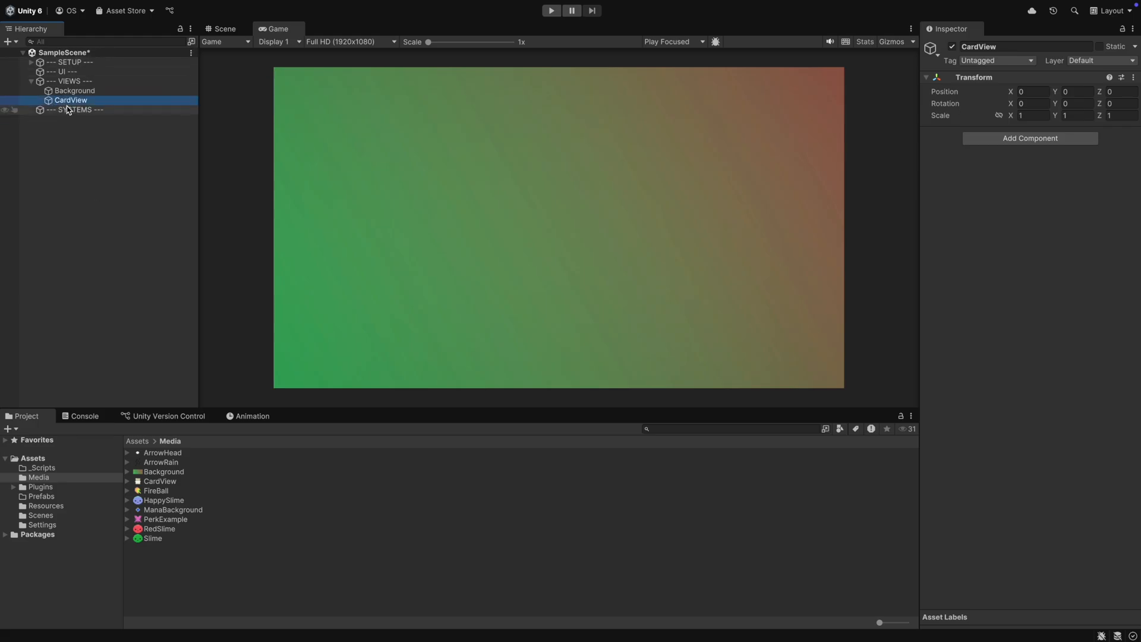
pyautogui.rightClick(71, 99)
pyautogui.write('Wrappe')
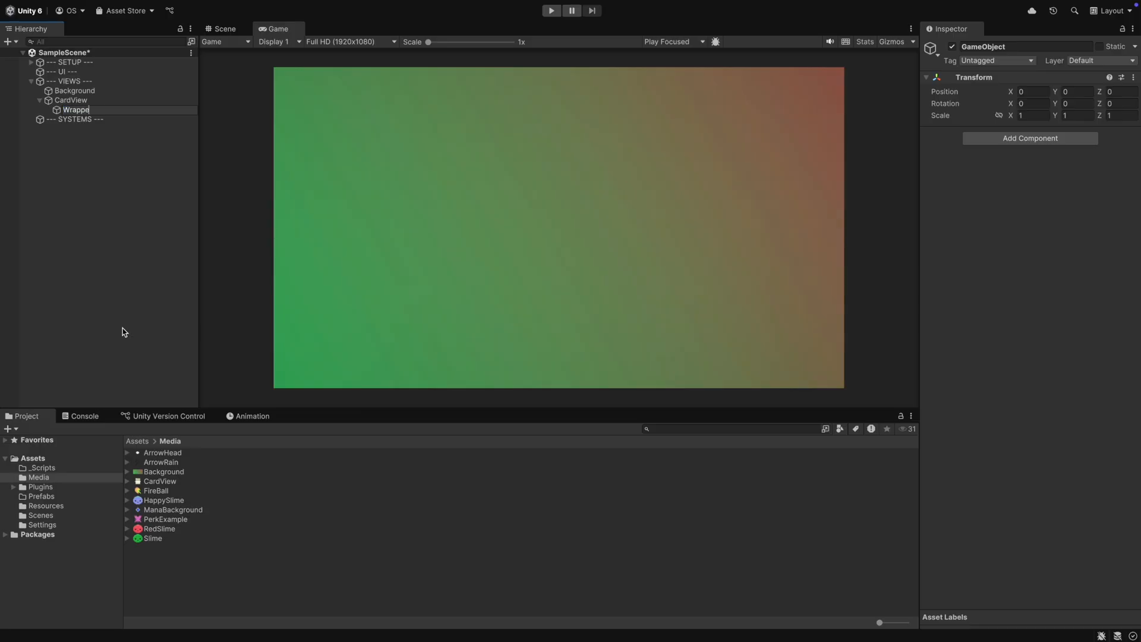
pyautogui.rightClick(74, 110)
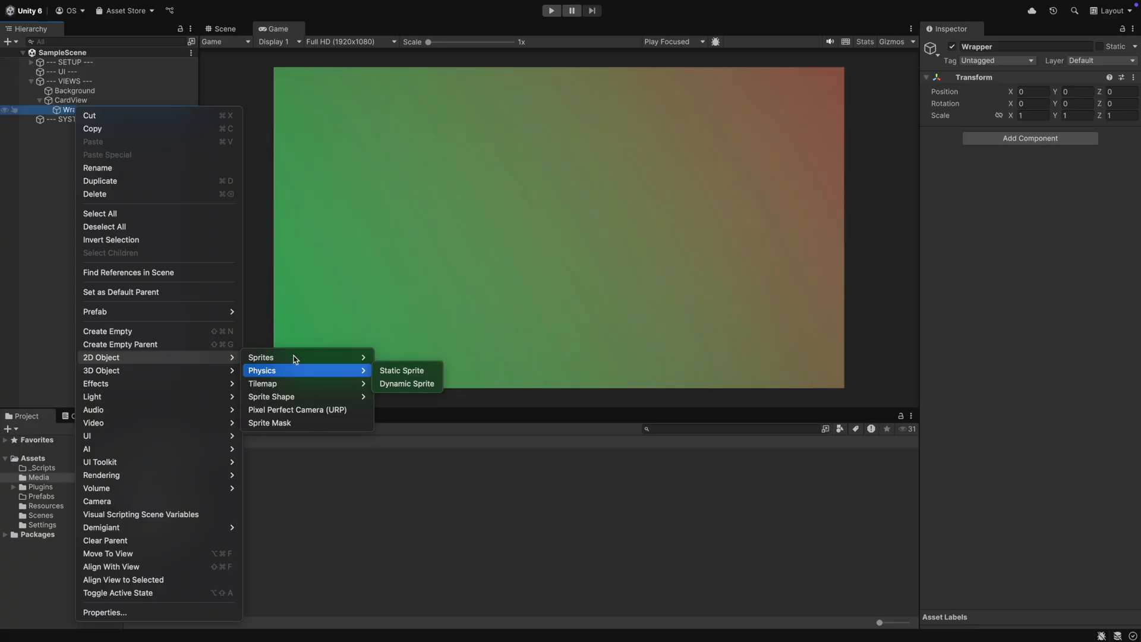
pyautogui.click(401, 370)
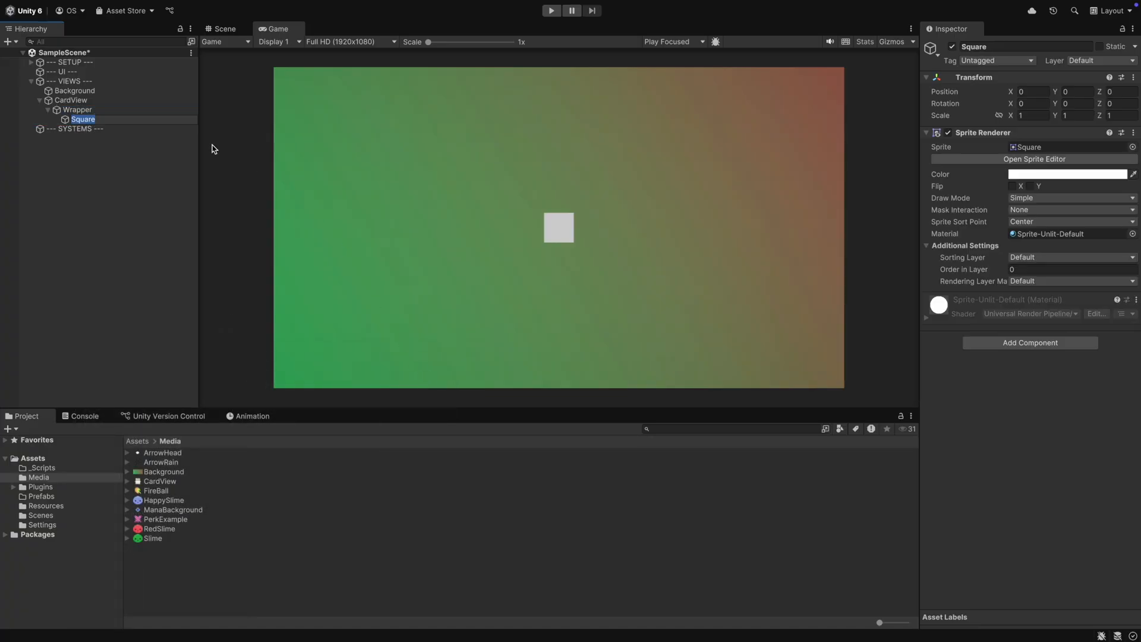
pyautogui.write('CardBackground')
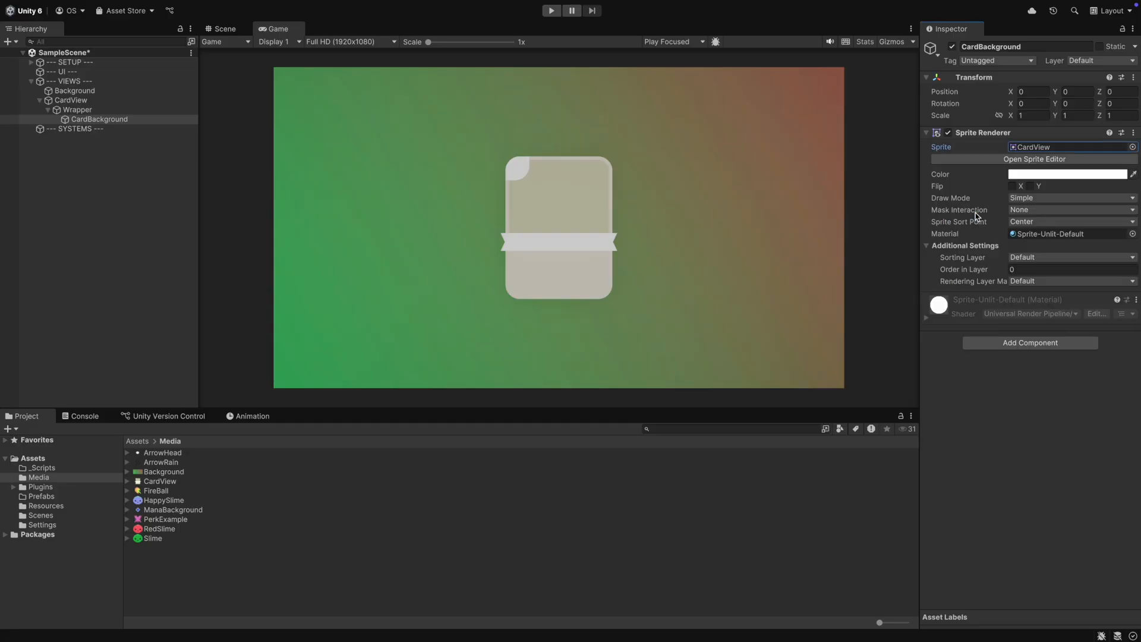
# Adjust draw order so CardBackground shows in front, with Background at Order in Layer -99.
pyautogui.click(1069, 268)
pyautogui.write('-1')
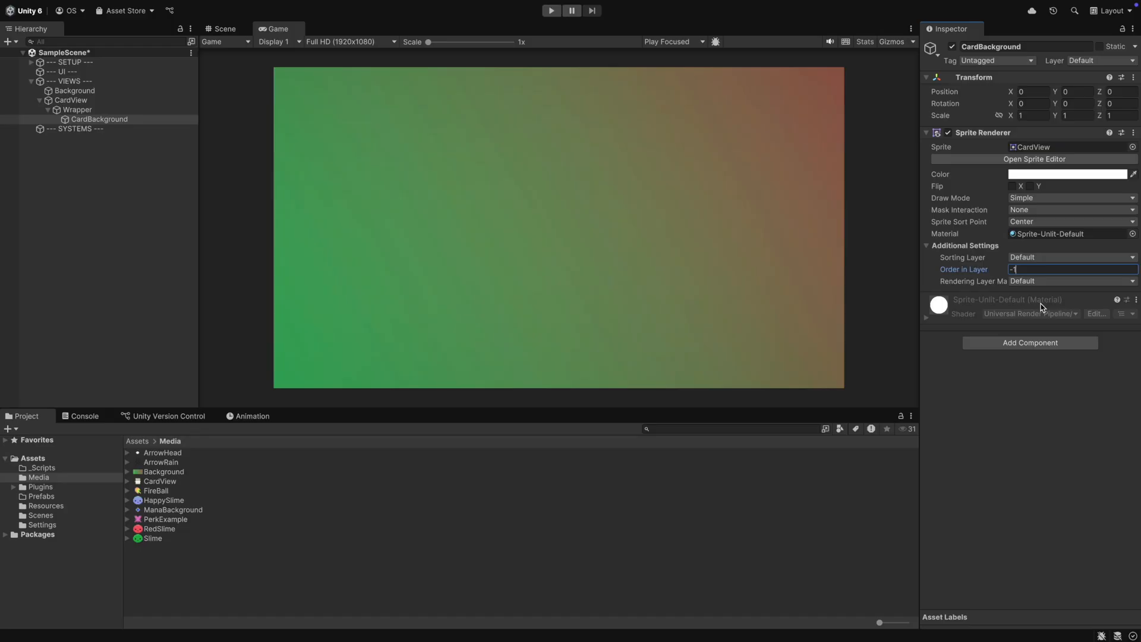
pyautogui.click(99, 118)
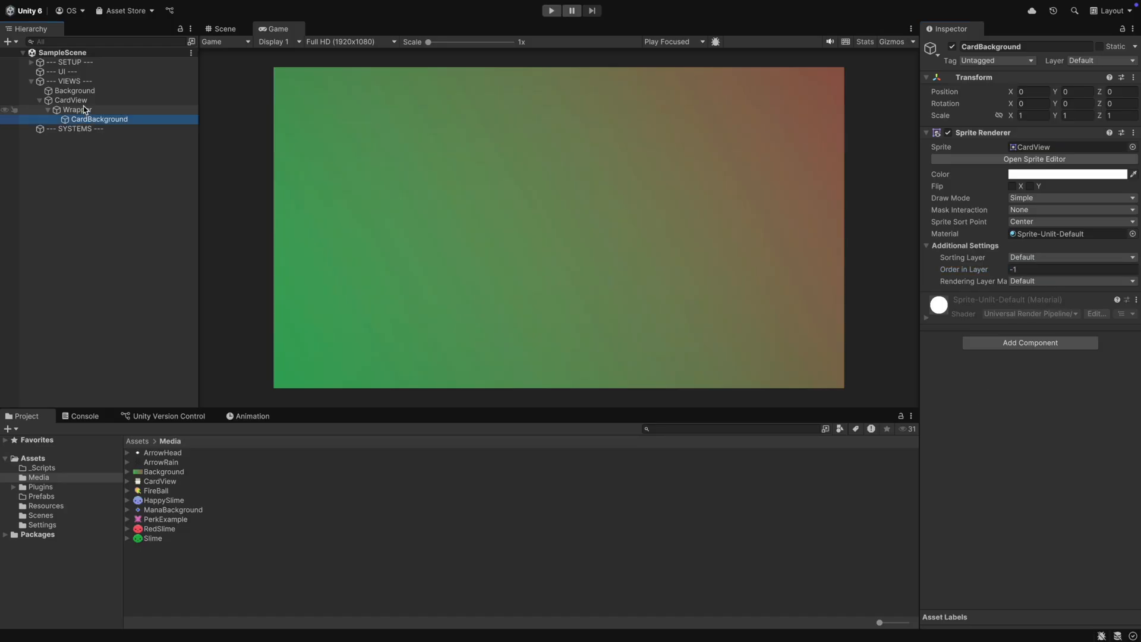
pyautogui.click(75, 91)
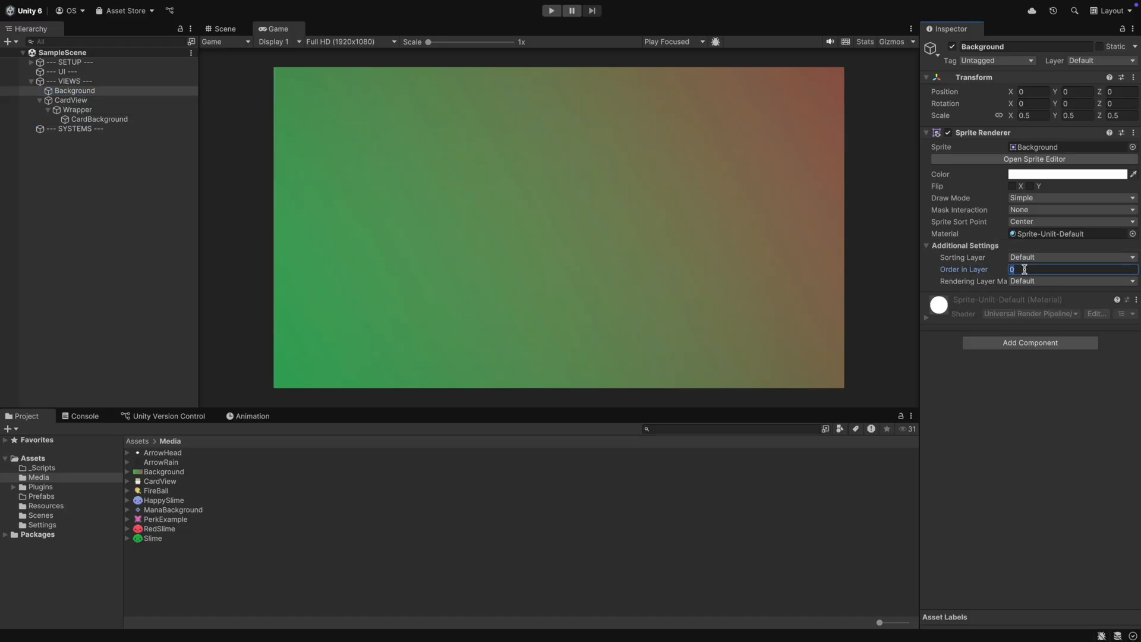
pyautogui.write('-99')
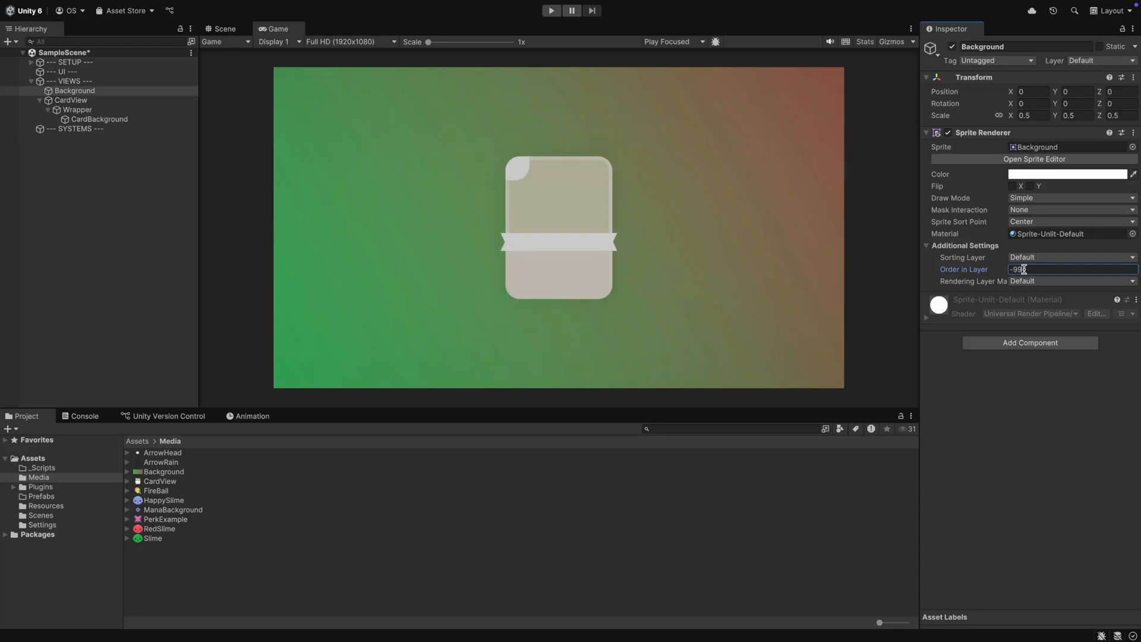
# Add a Text - TextMeshPro object inside Wrapper and import TMP Essentials.
pyautogui.rightClick(75, 109)
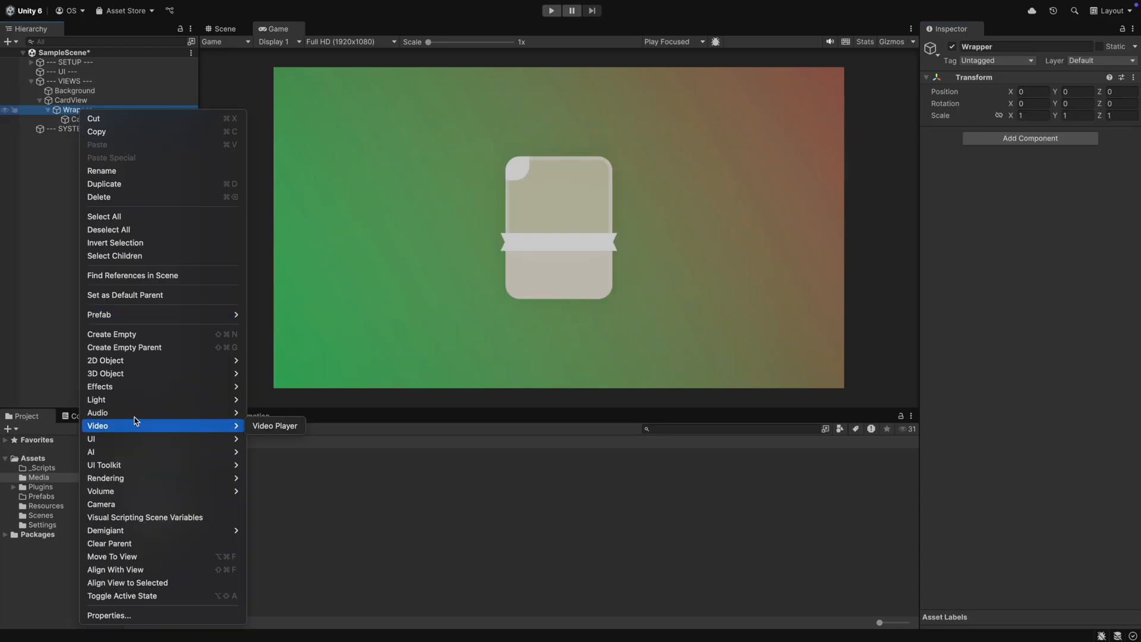
pyautogui.moveTo(106, 360)
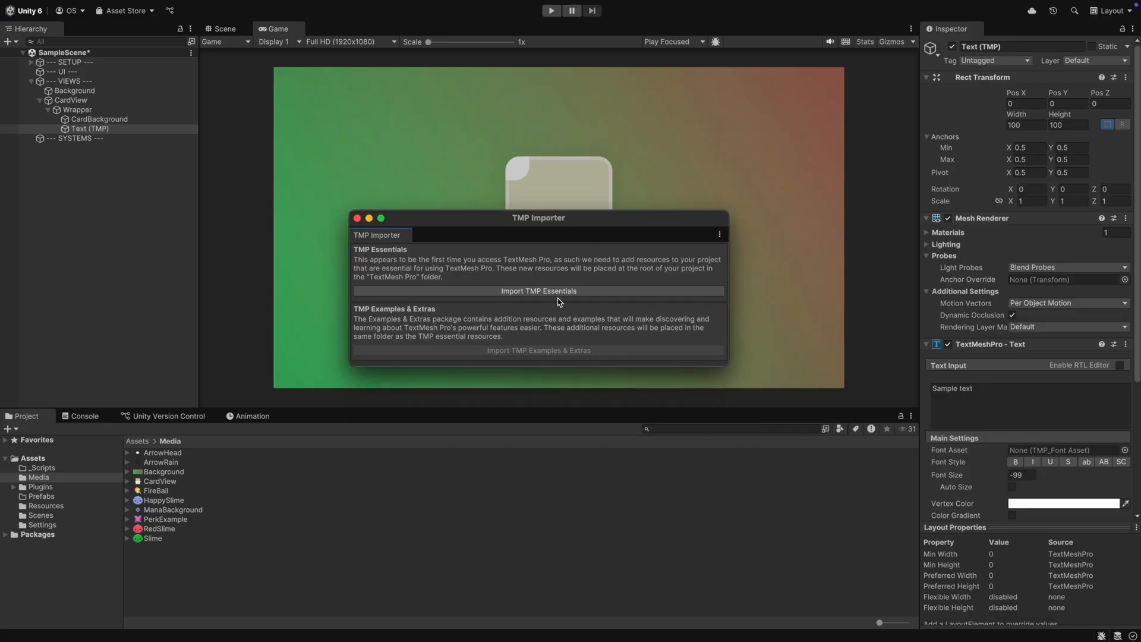
pyautogui.click(538, 290)
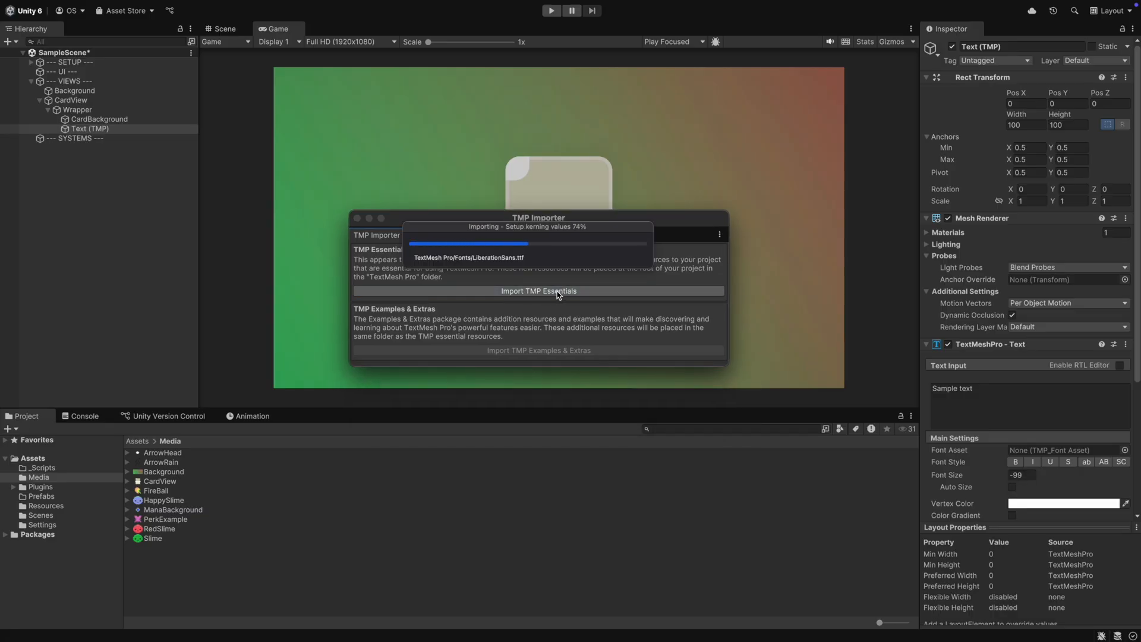
pyautogui.click(538, 290)
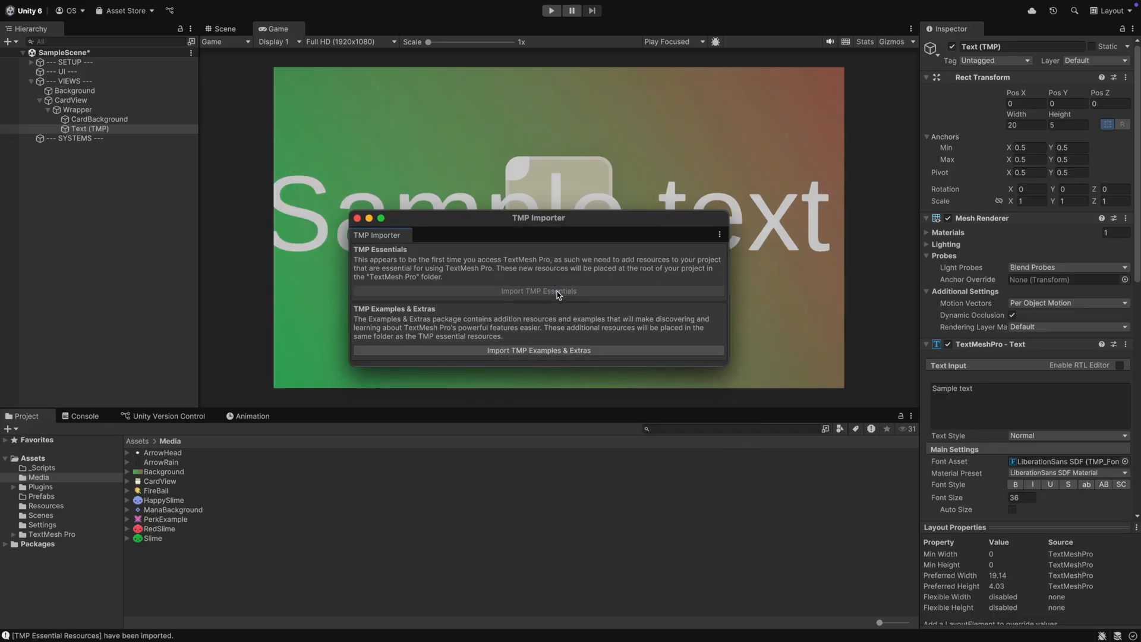
pyautogui.click(538, 290)
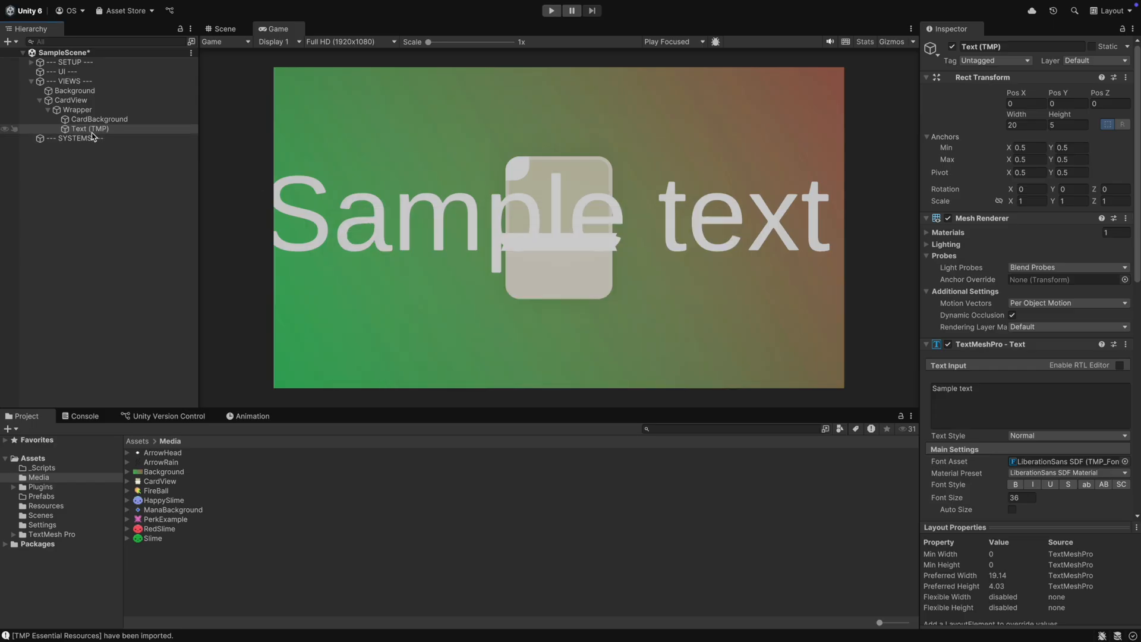
# Make a Mana text showing 99 in the top-left, plus Title and Description texts.
pyautogui.click(91, 129)
pyautogui.write('0.1')
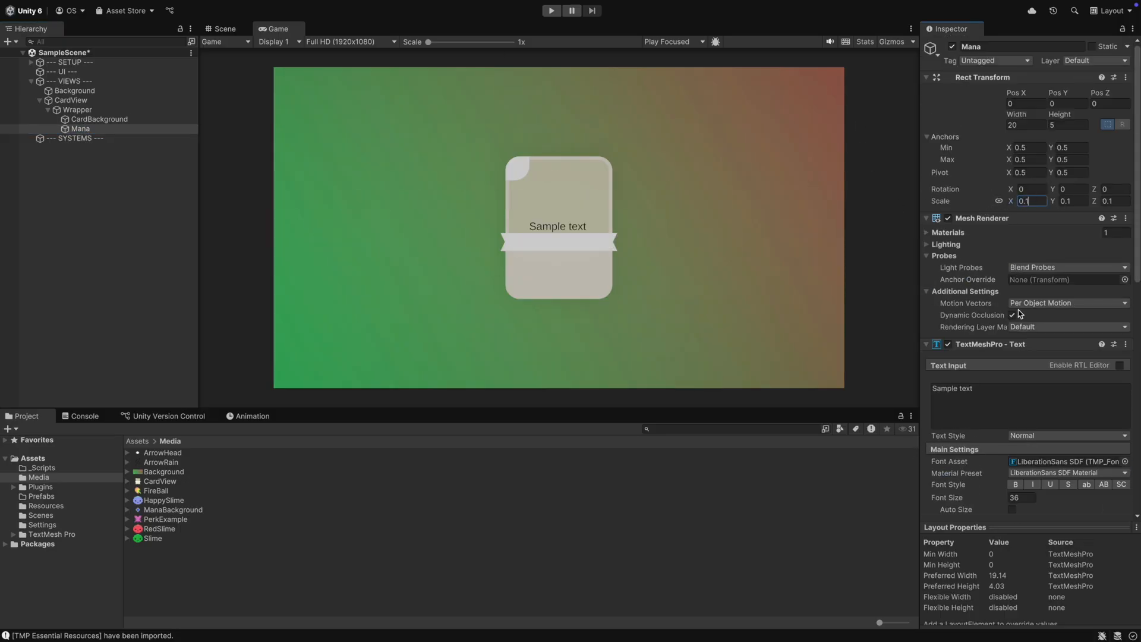
pyautogui.write('99')
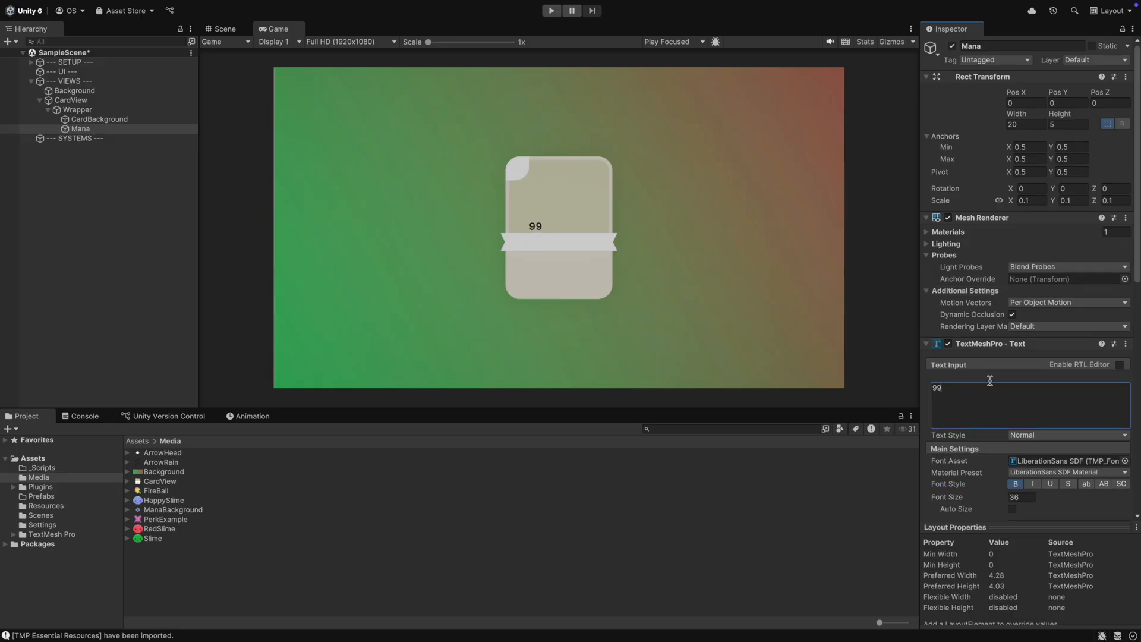
pyautogui.click(224, 28)
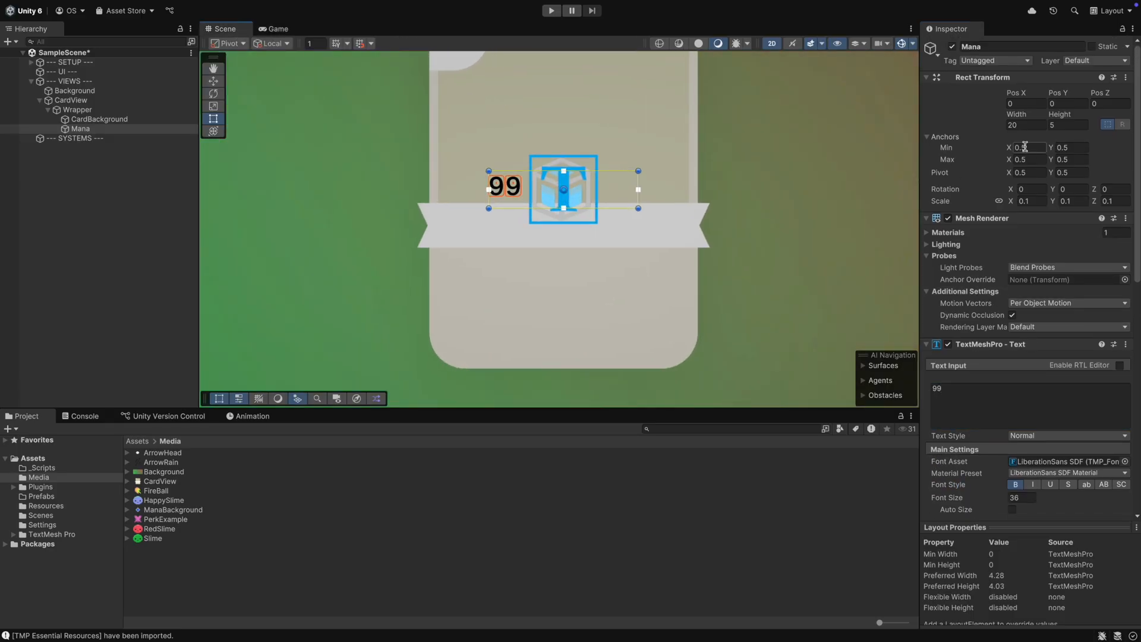
pyautogui.scroll(-3)
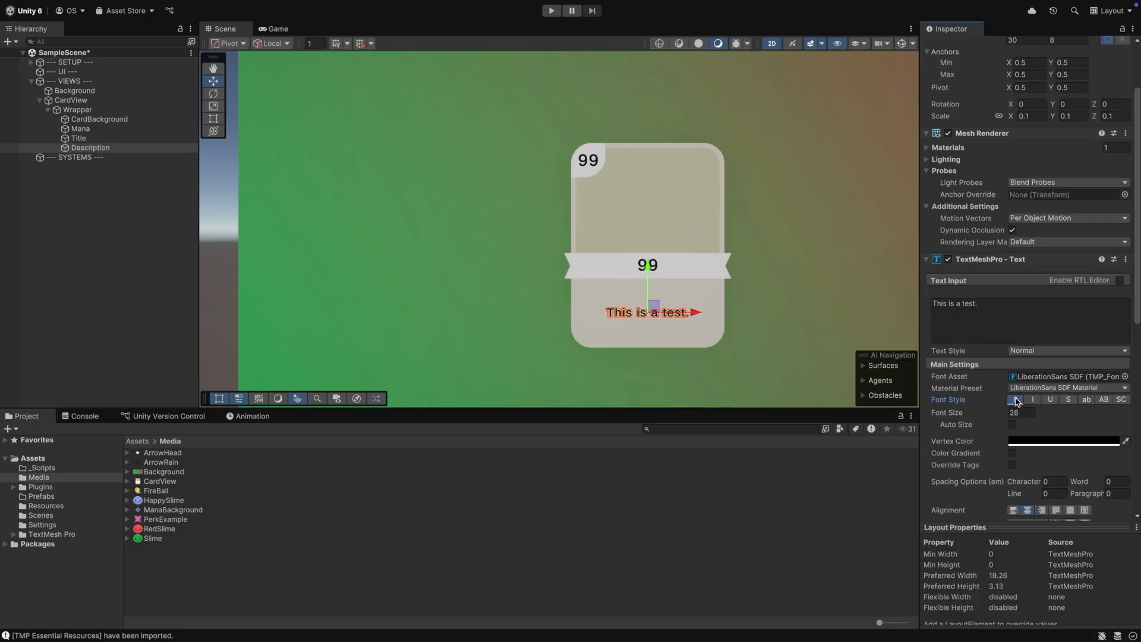
pyautogui.click(75, 91)
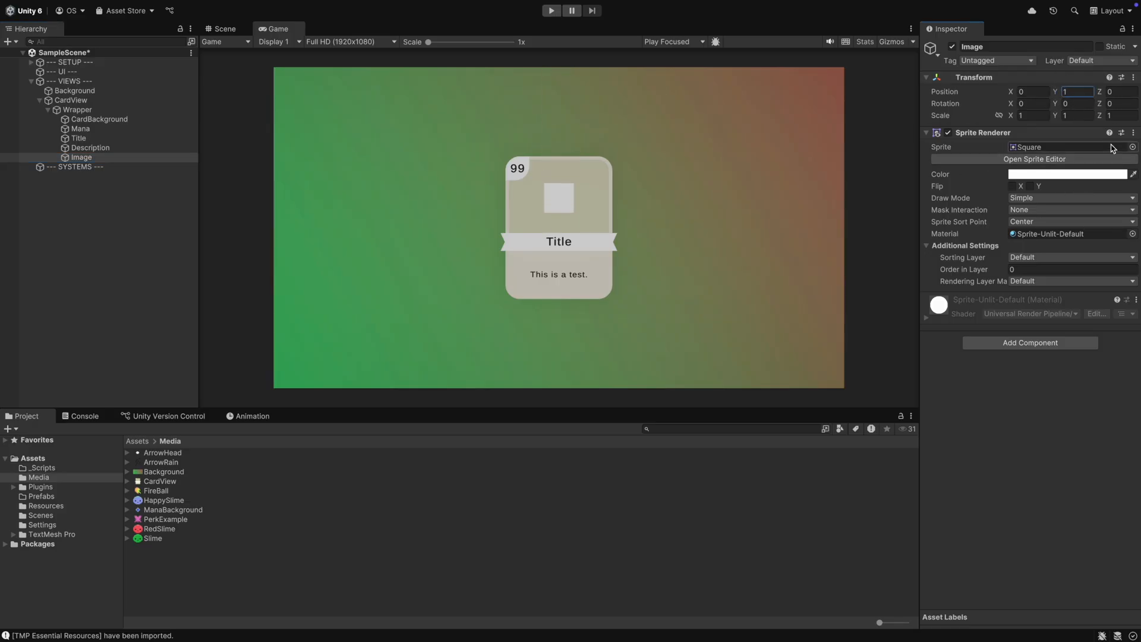
# Set the card Image's sprite to None.
pyautogui.click(1132, 146)
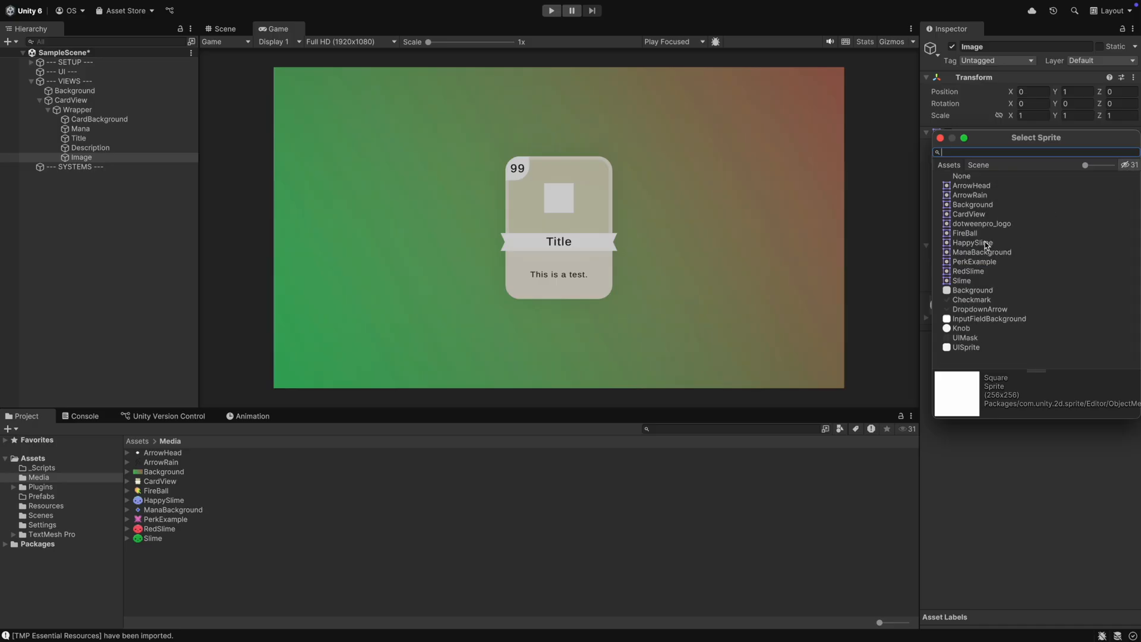
pyautogui.click(963, 233)
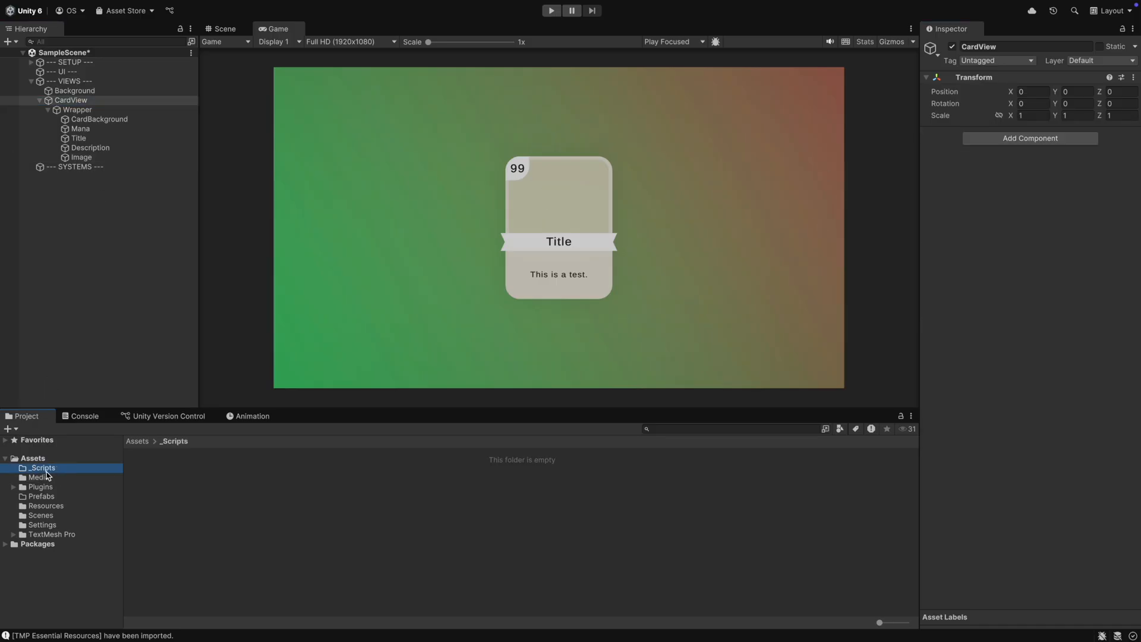
# Create a Views folder in _Scripts containing a CardView MonoBehaviour script.
pyautogui.rightClick(42, 467)
pyautogui.write('Views')
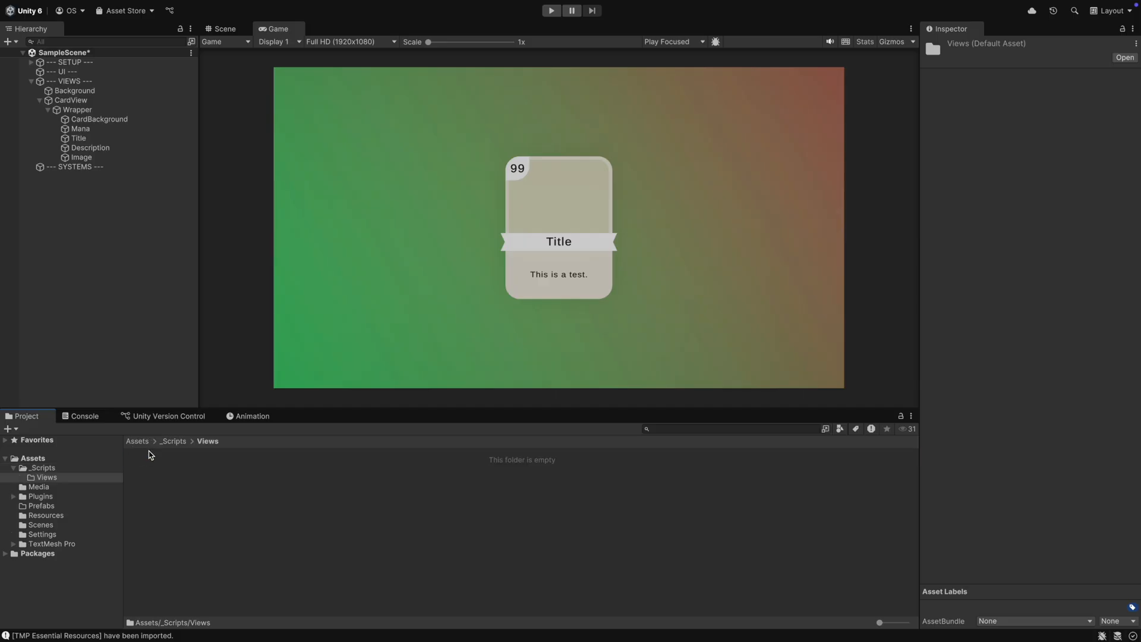
pyautogui.rightClick(149, 454)
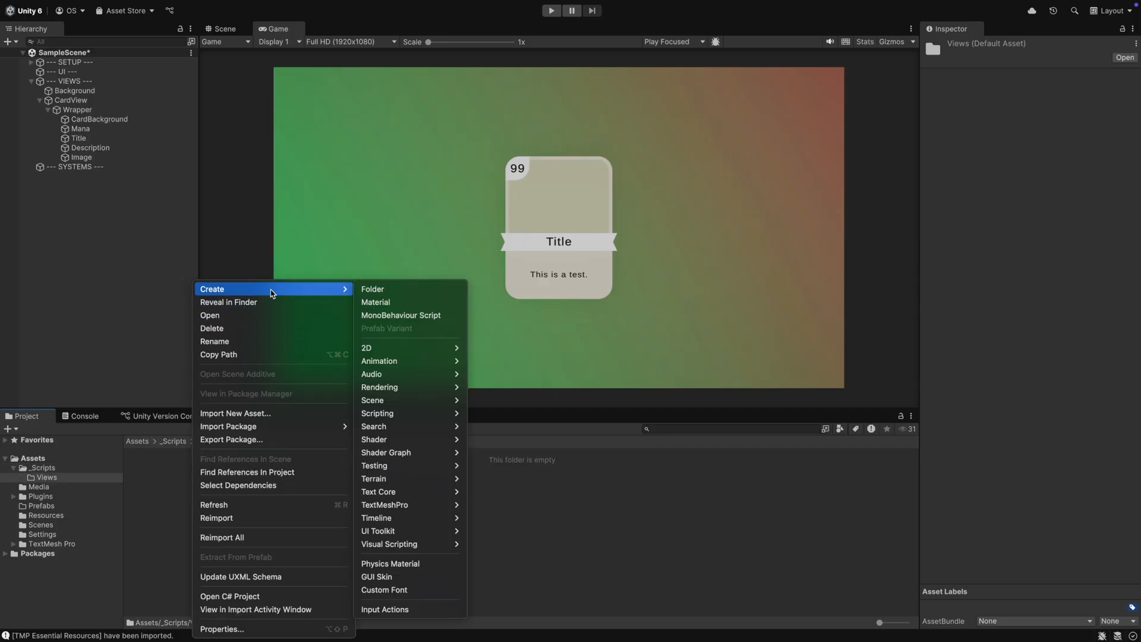
pyautogui.moveTo(400, 314)
pyautogui.write('CardVi')
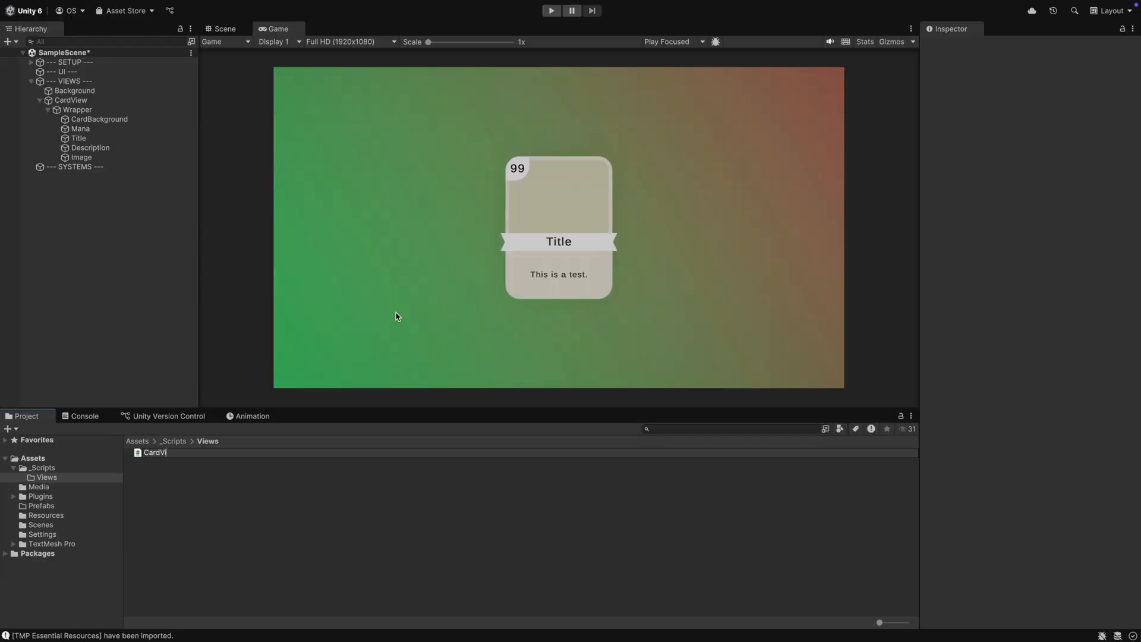
pyautogui.click(159, 452)
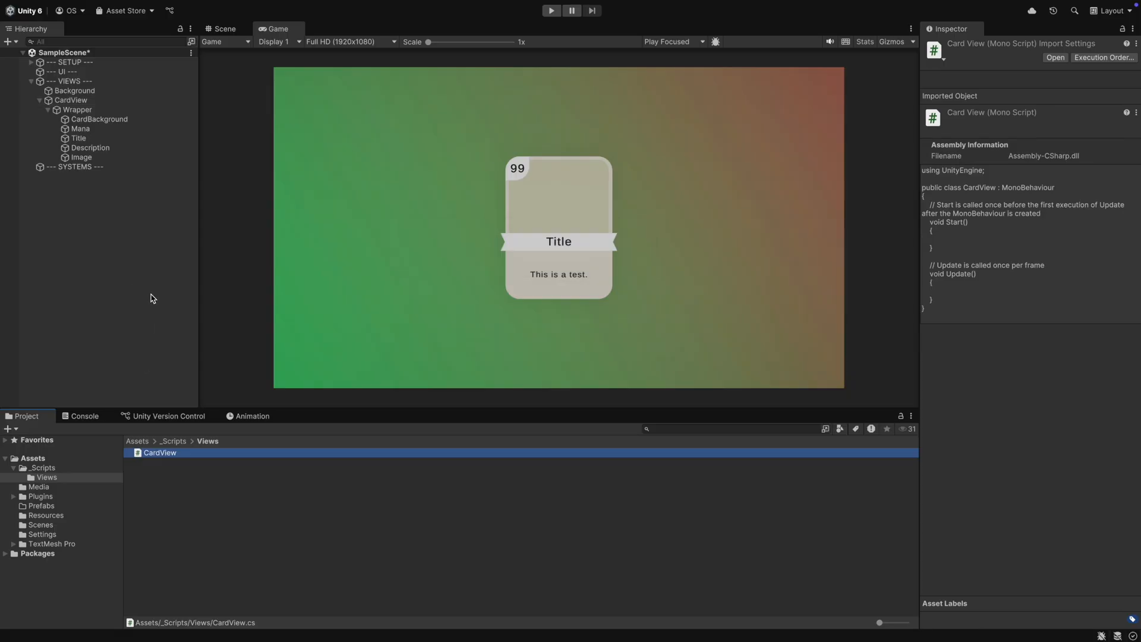
# Select CardView and add a Sorting Group component.
pyautogui.click(71, 100)
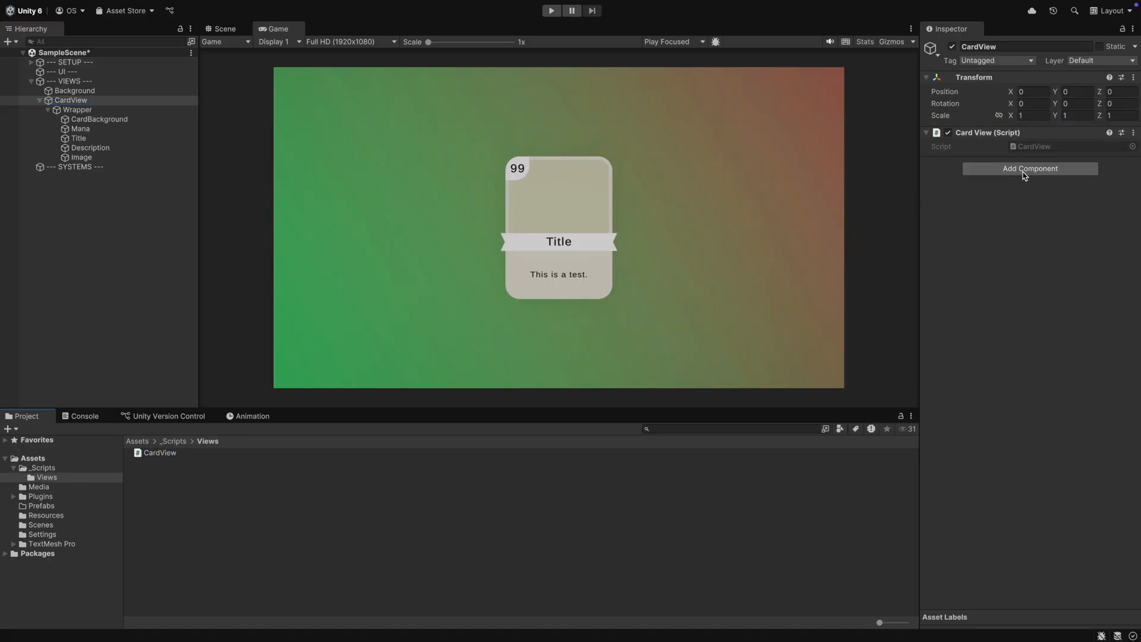
pyautogui.write('Sorti')
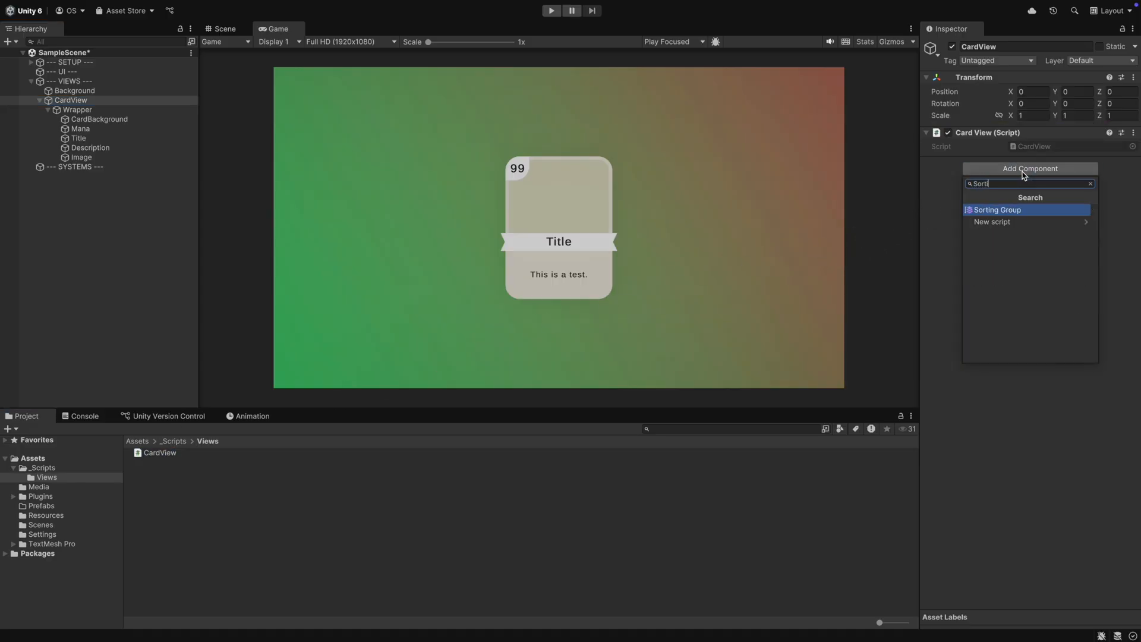
pyautogui.click(996, 209)
pyautogui.write('Bo')
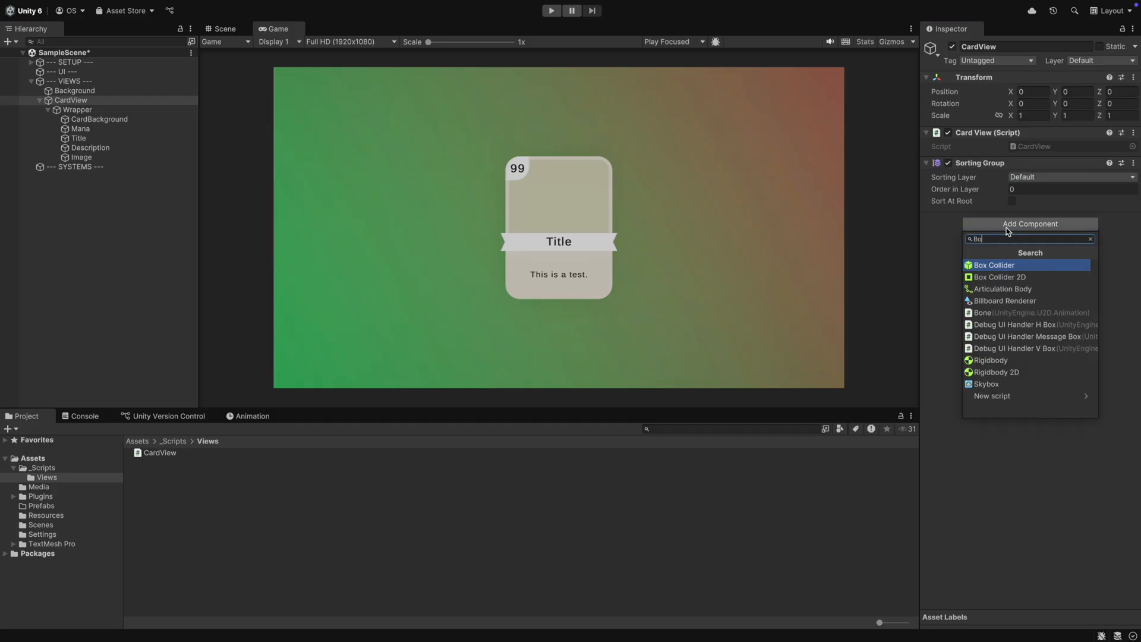
# Add a Box Collider to CardView and set its Size X to 3.6.
pyautogui.click(994, 265)
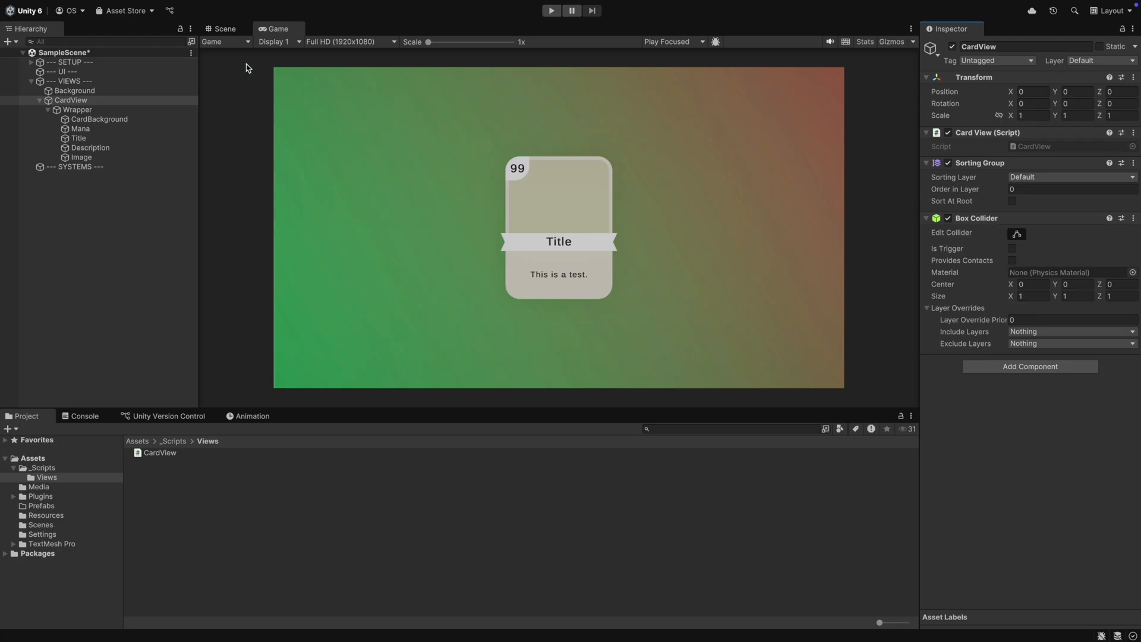
pyautogui.click(226, 29)
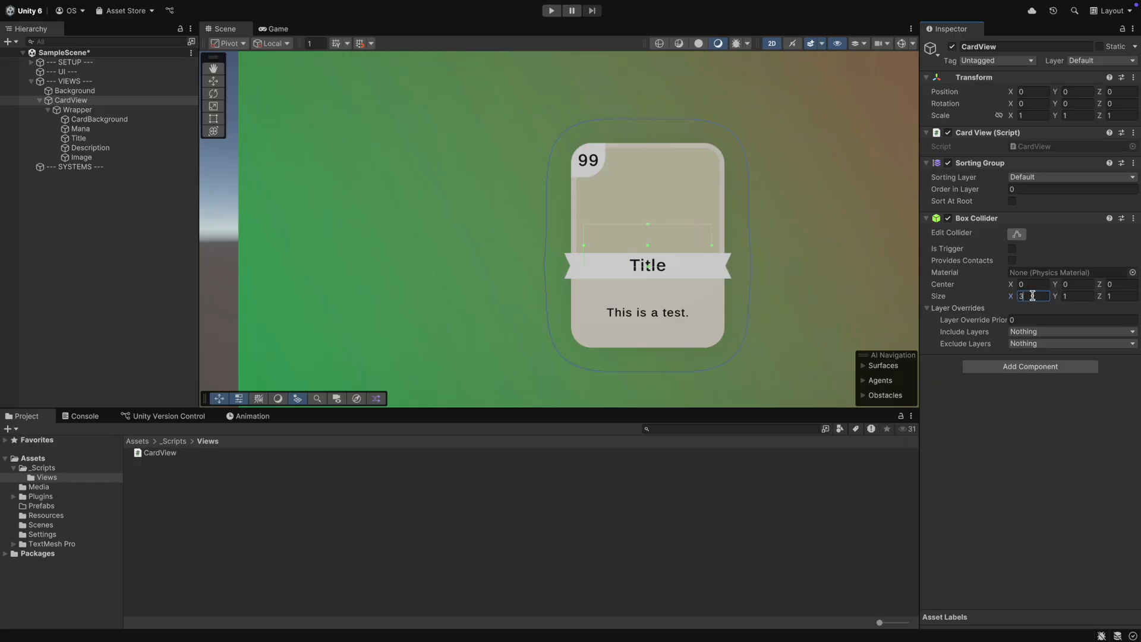
pyautogui.write('3.6')
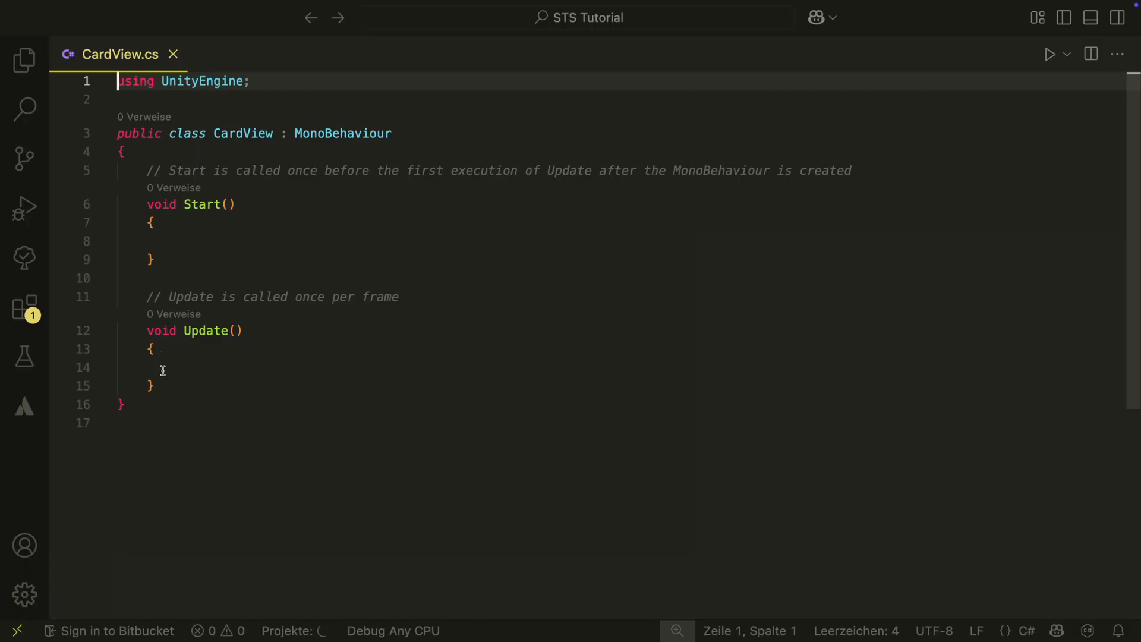
# Replace the Start and Update methods with serialized TMP_Text fields, including mana.
pyautogui.moveTo(146, 171); pyautogui.dragTo(152, 386)
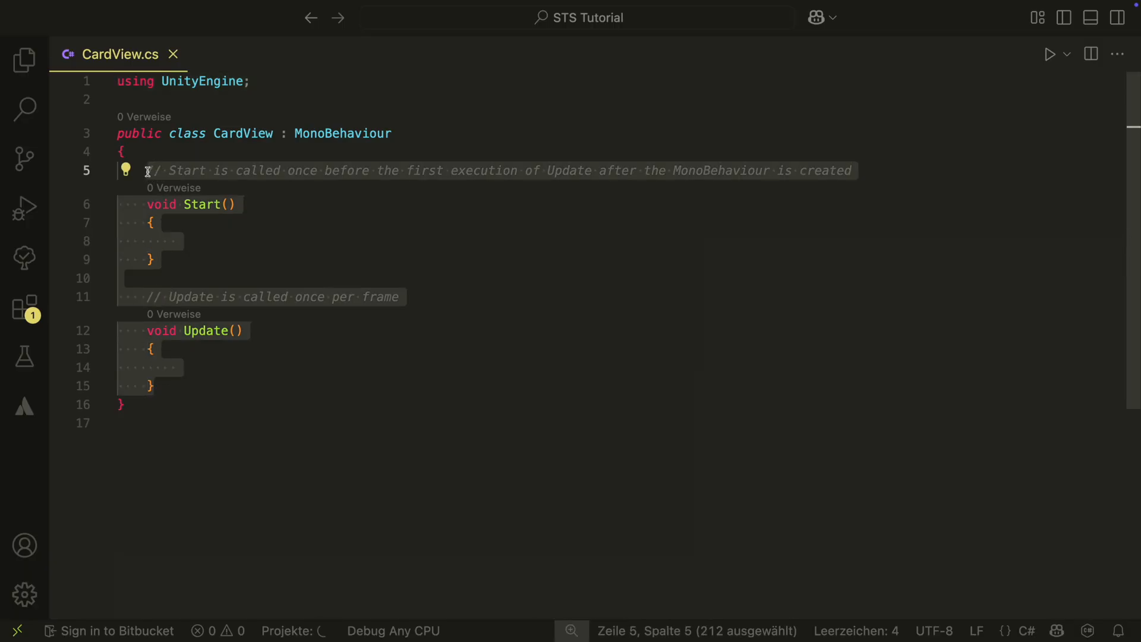
pyautogui.press('Delete')
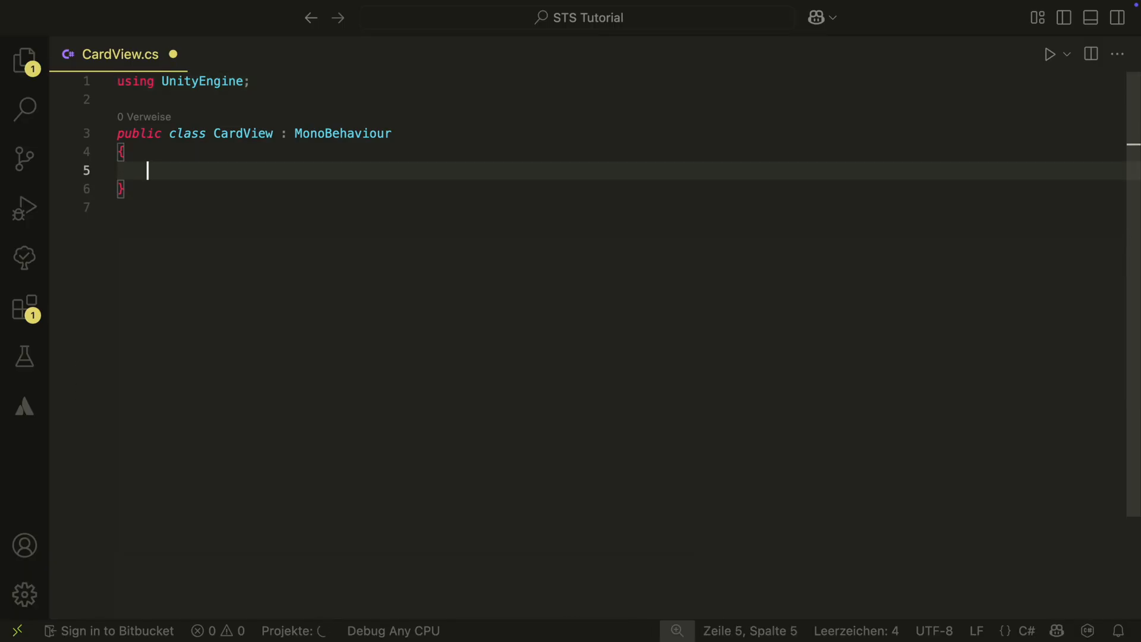
pyautogui.write('[SerializeField]')
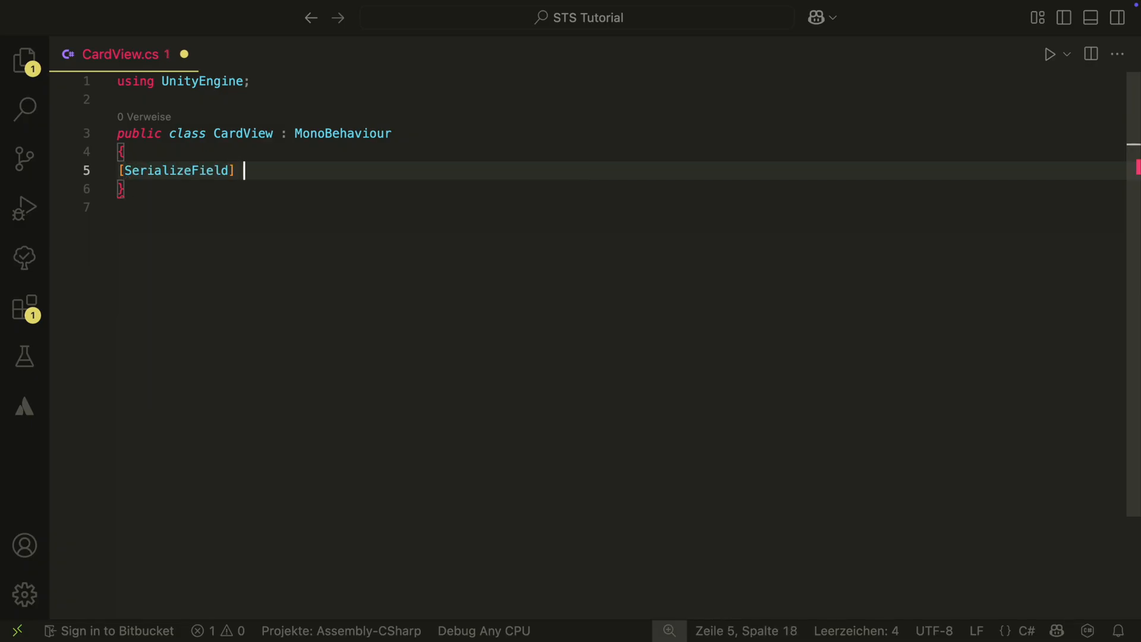
pyautogui.write('private TMP_Text title;')
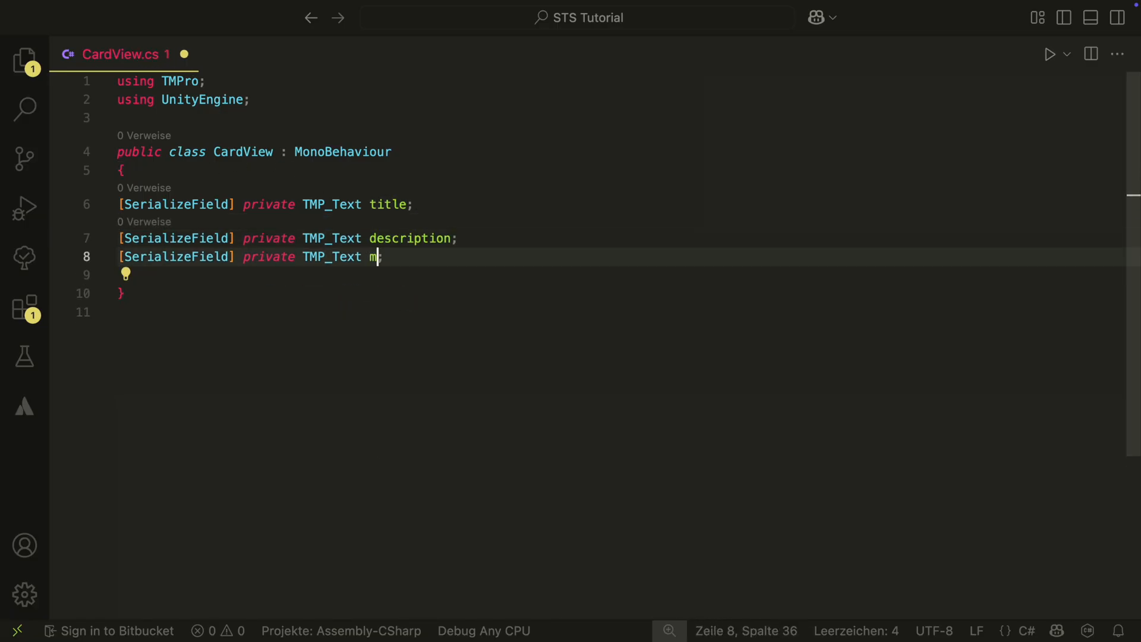
pyautogui.write('ana;')
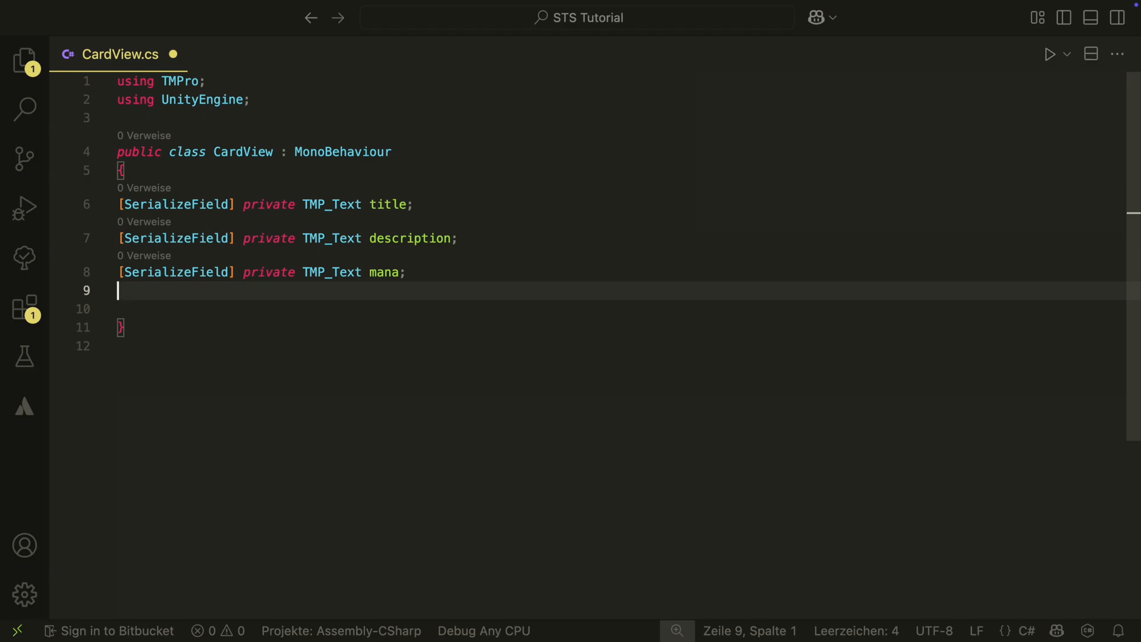
# Add serialized SpriteRenderer imageSR and GameObject wrapper fields.
pyautogui.write('[SerializeField] private Sp')
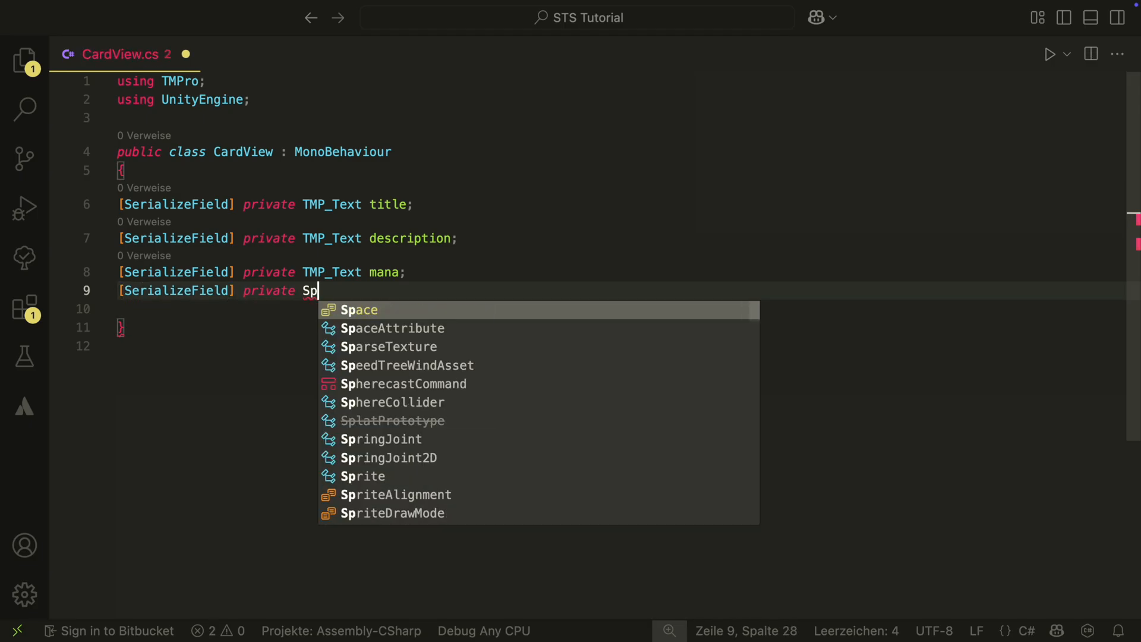
pyautogui.write('SpriteRenderer')
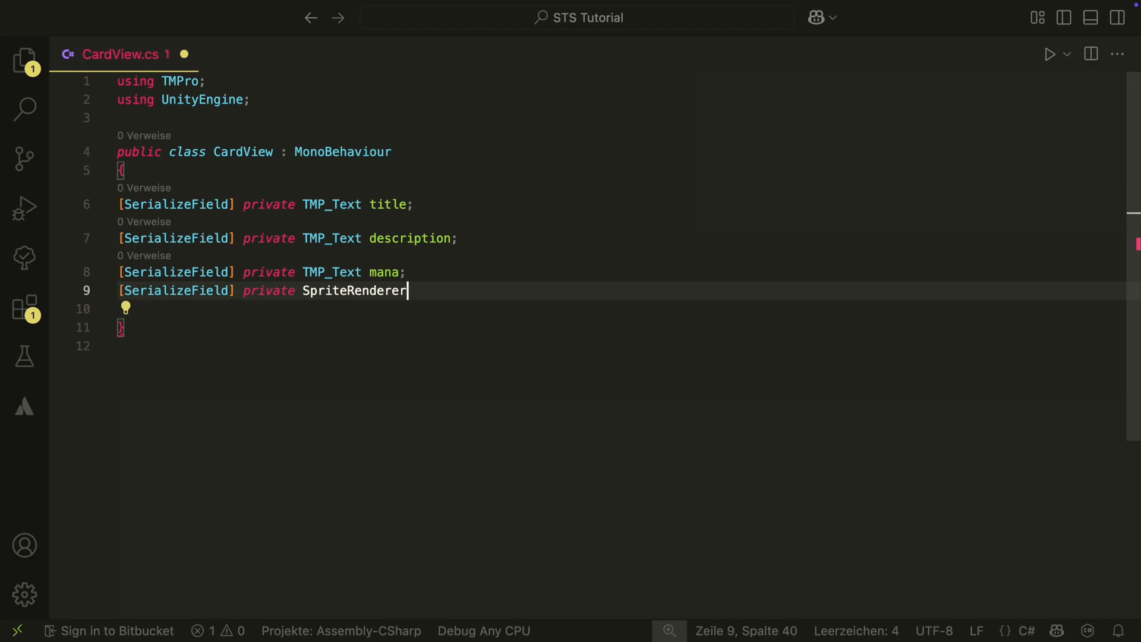
pyautogui.write('imageSR;')
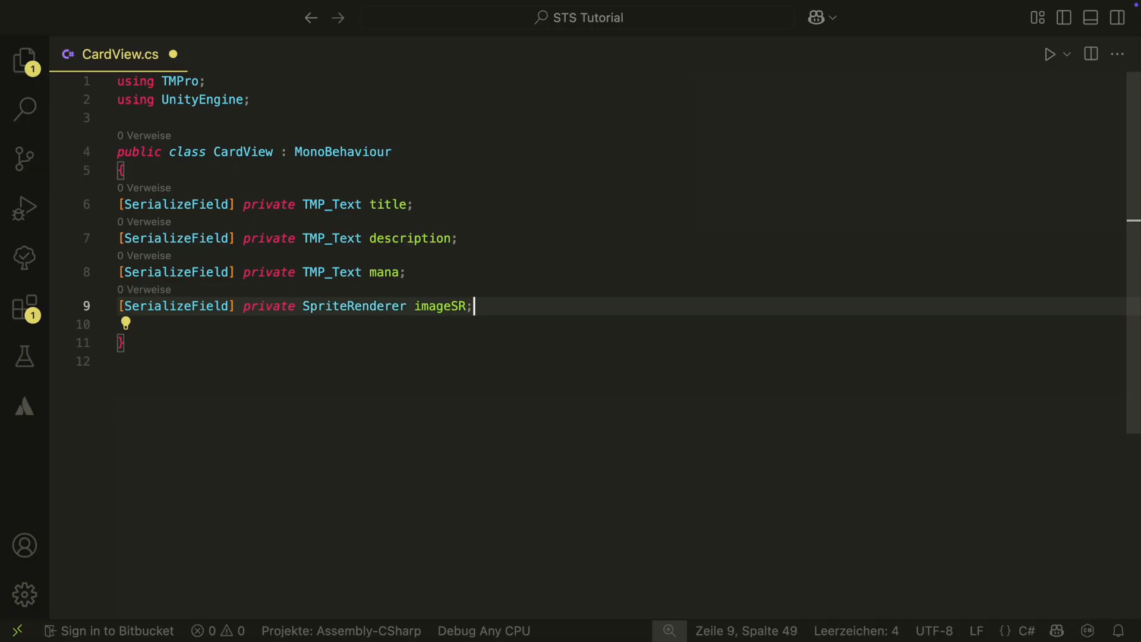
pyautogui.write('[SE')
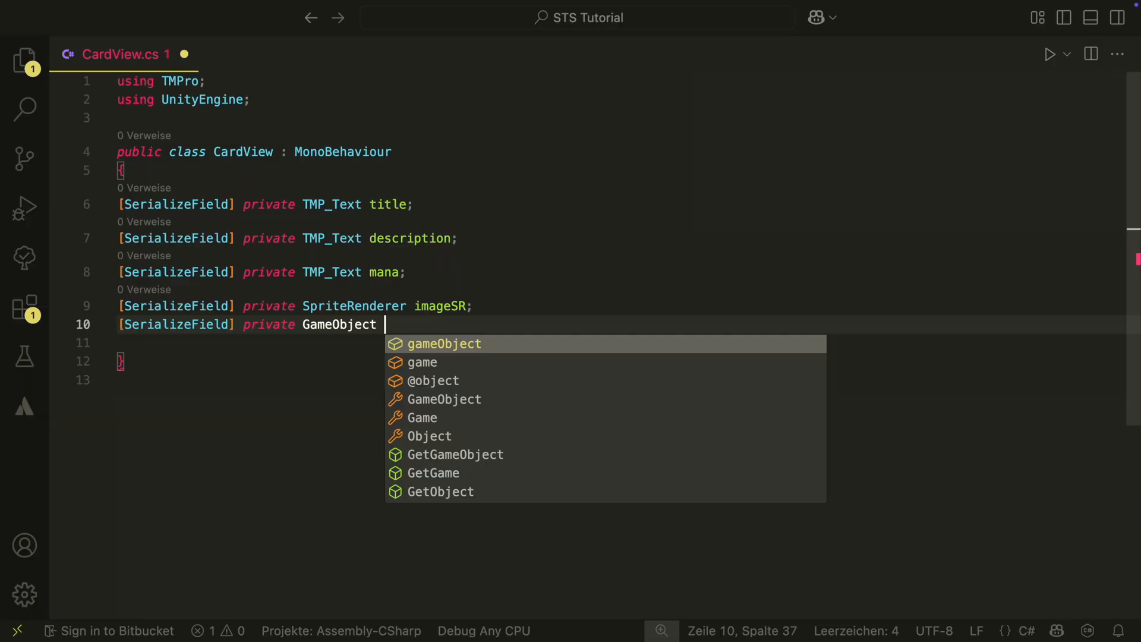
pyautogui.write('wrapper;')
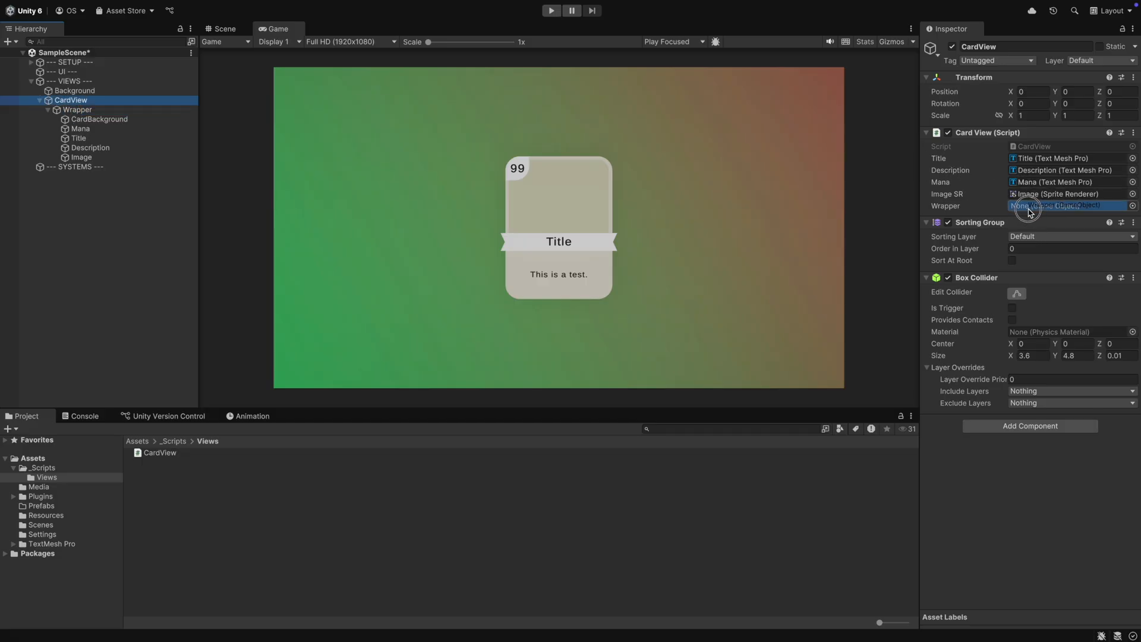
# Assign Wrapper to the CardView wrapper field, collapse CardView, and open the Prefabs folder.
pyautogui.click(1062, 205)
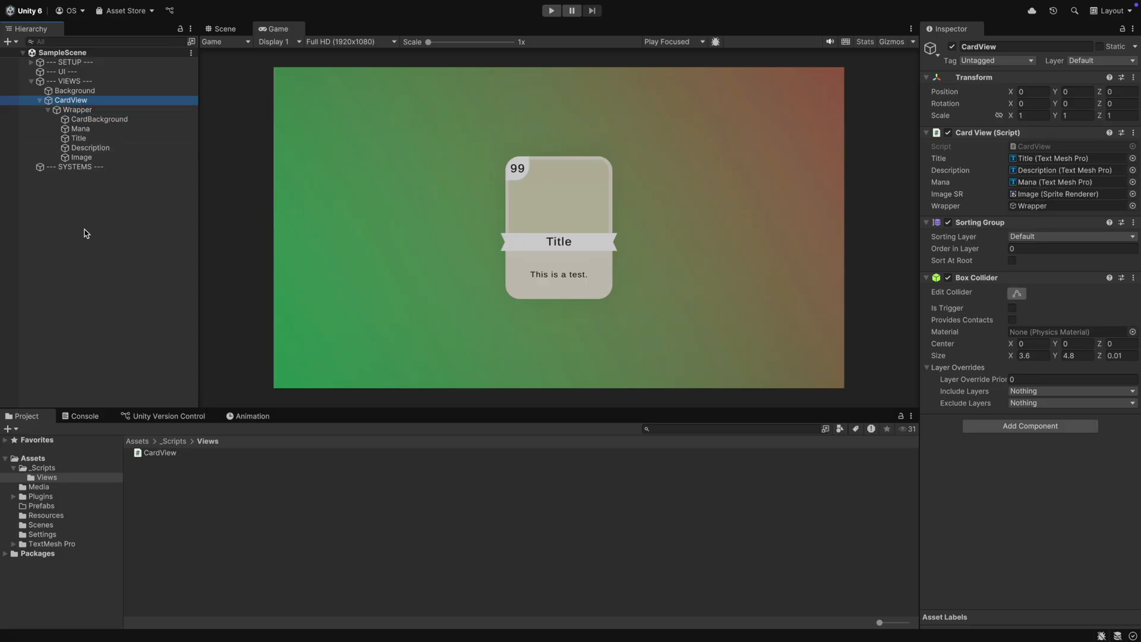
pyautogui.click(48, 100)
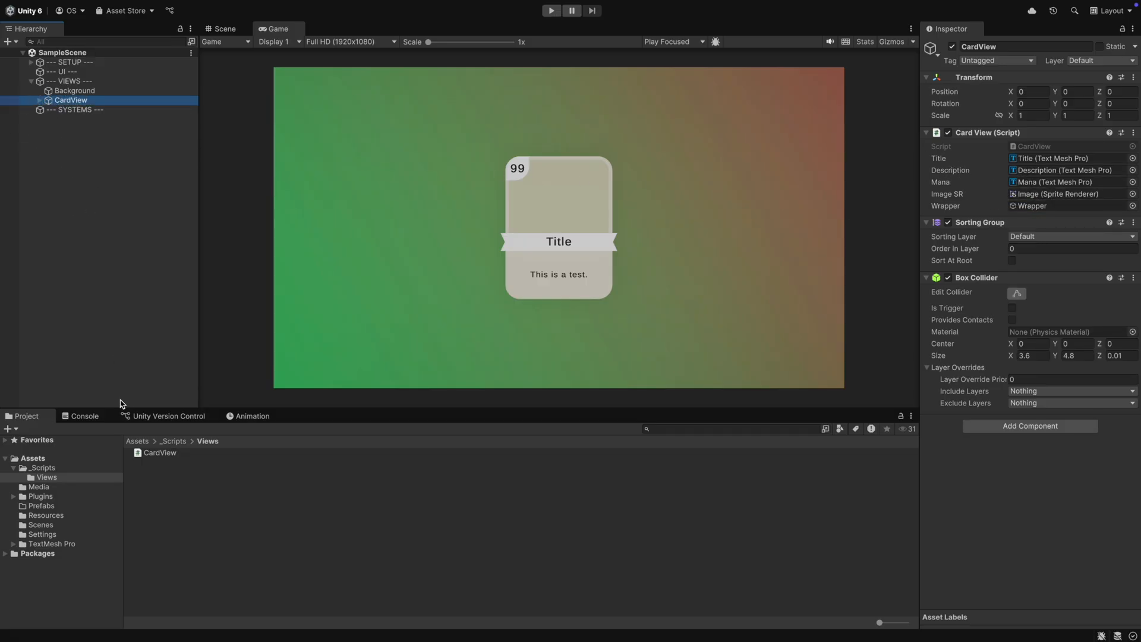
pyautogui.click(42, 505)
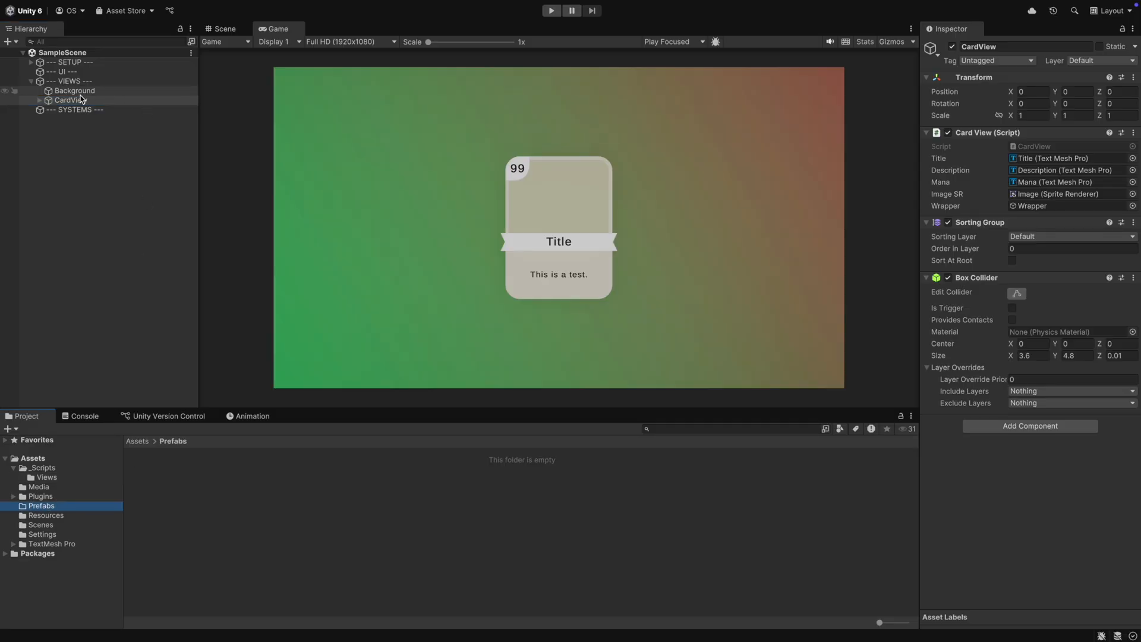